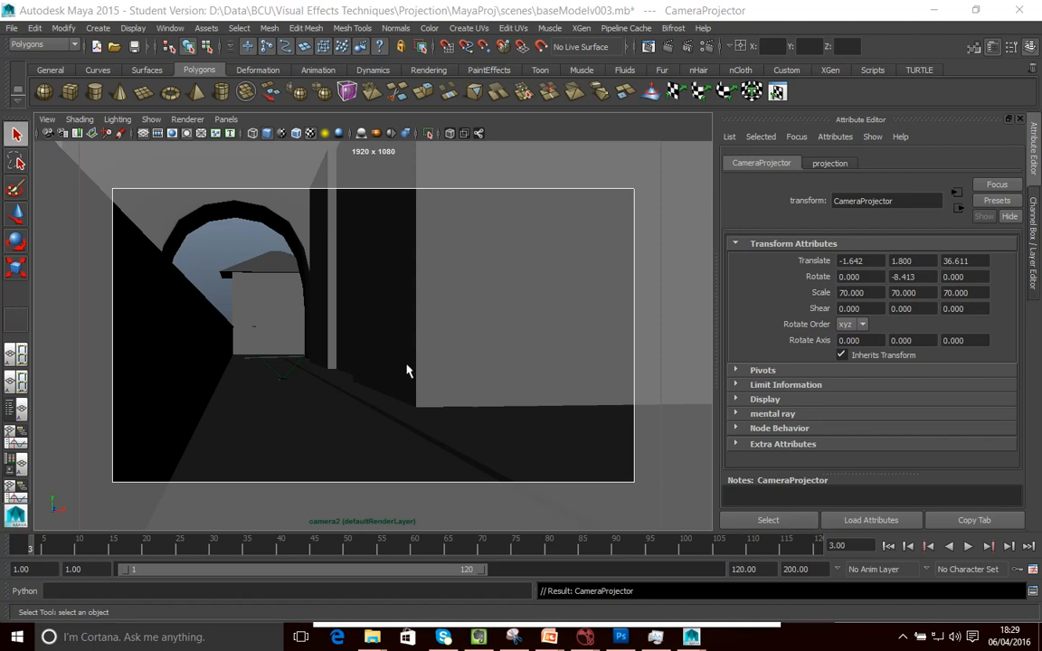
- Scrub through the camera animation, then bring up Render Settings showing 1920×1080
click(967, 546)
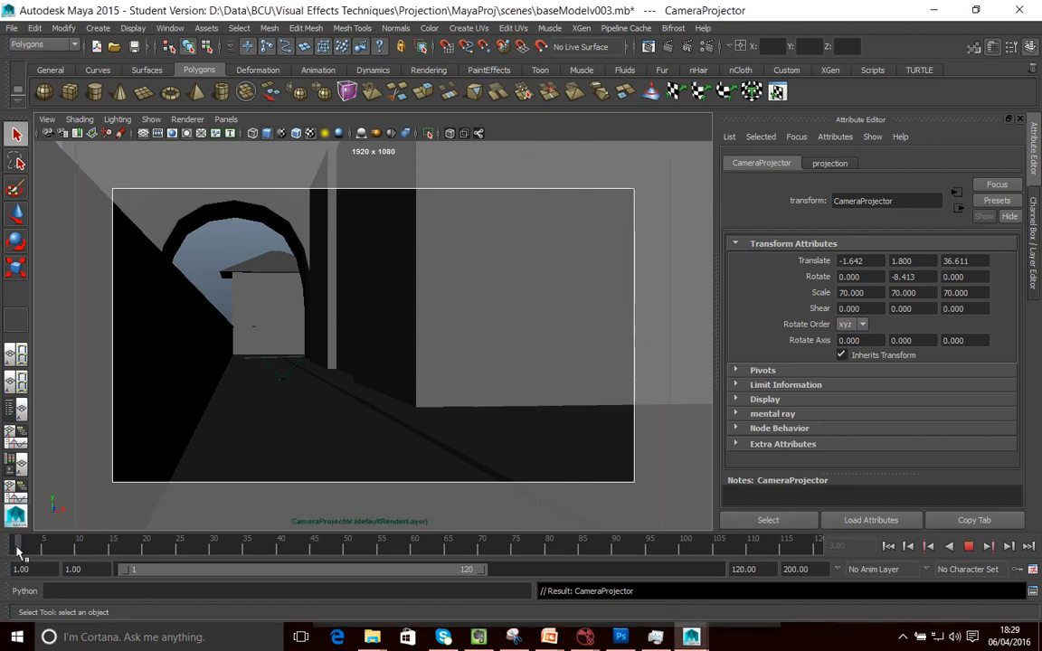
click(226, 119)
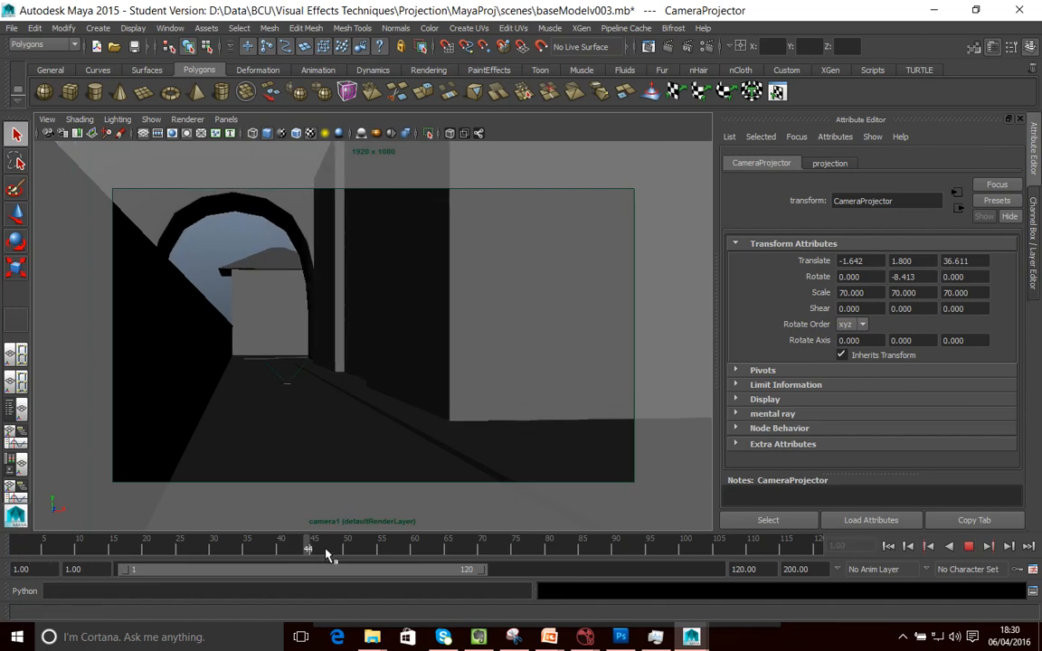
drag(308, 542, 516, 542)
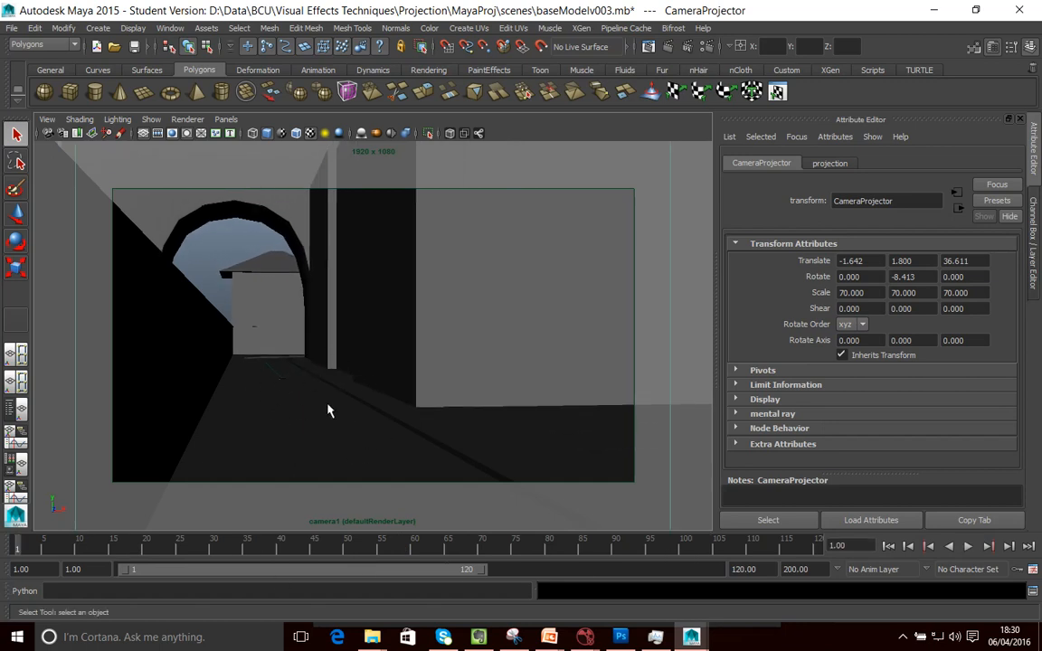
mouse_move(268, 332)
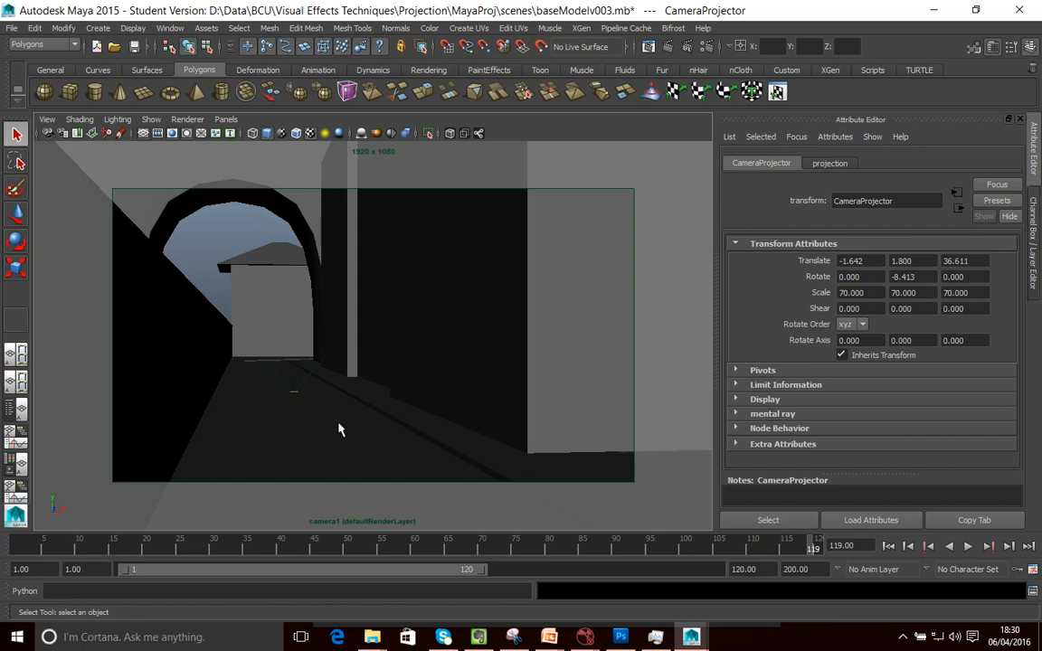
mouse_move(504, 540)
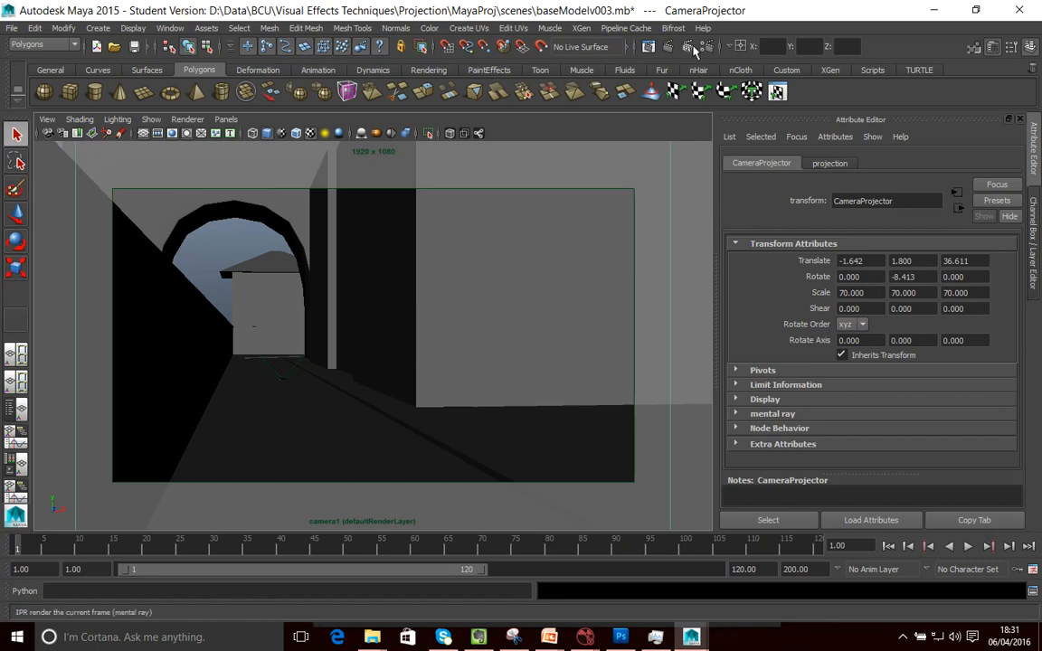
click(686, 46)
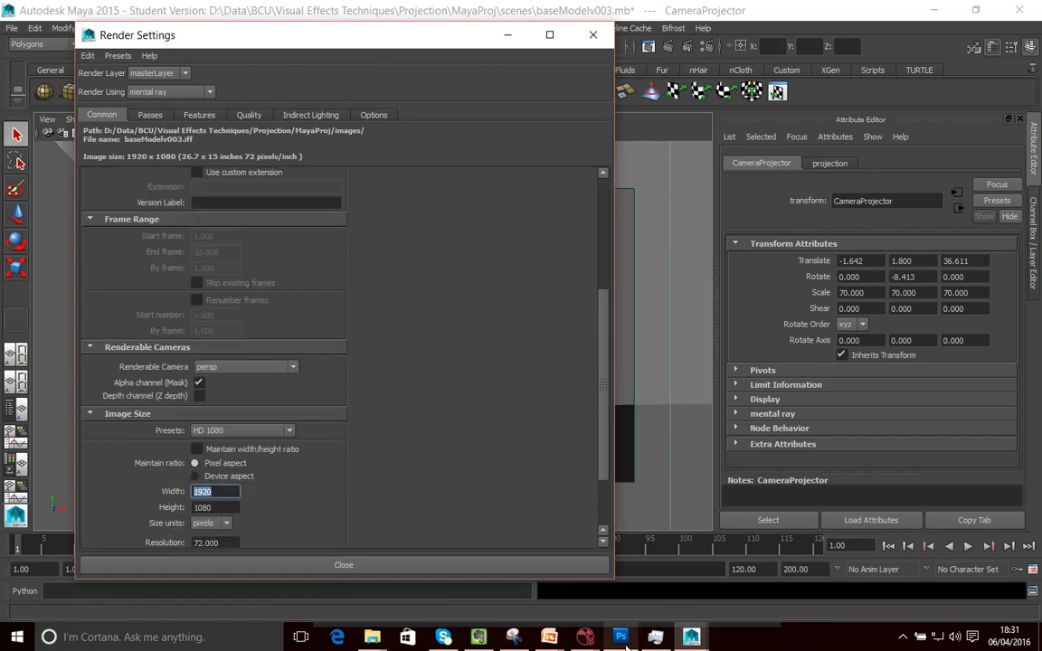
mouse_move(620, 637)
text(c)
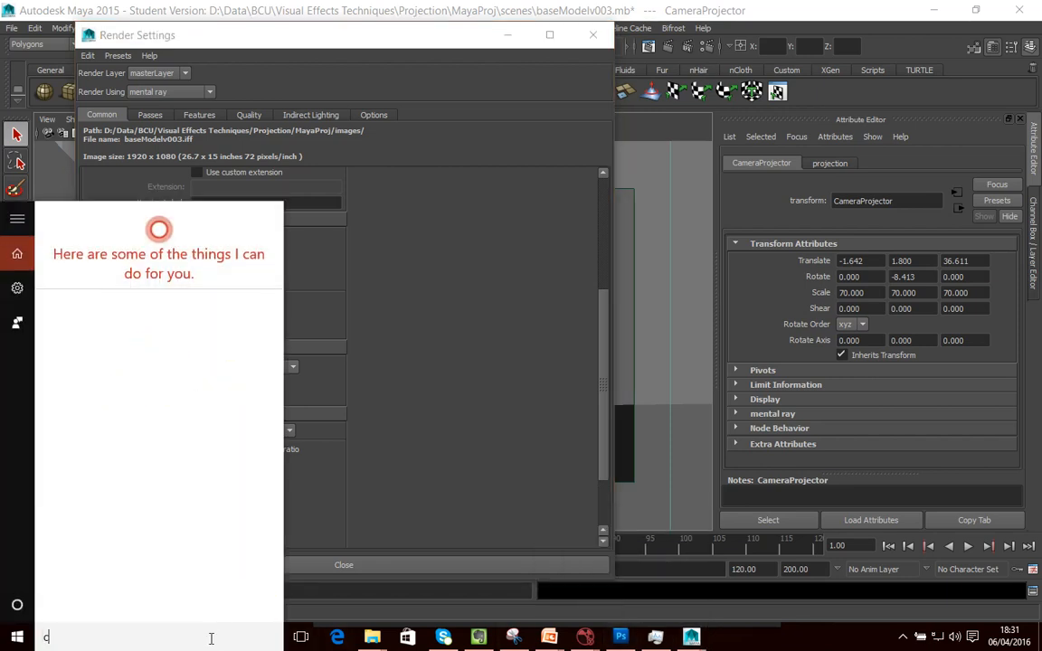
- Use Calculator to set the image size to 3840 × 2160, then close Render Settings
text(alc)
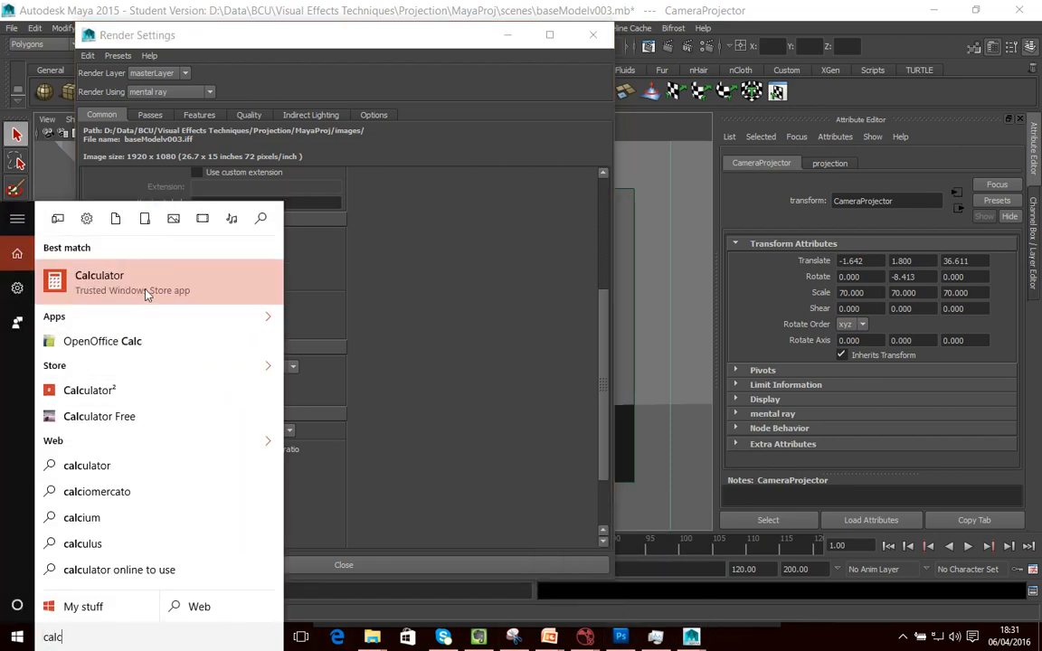
click(100, 281)
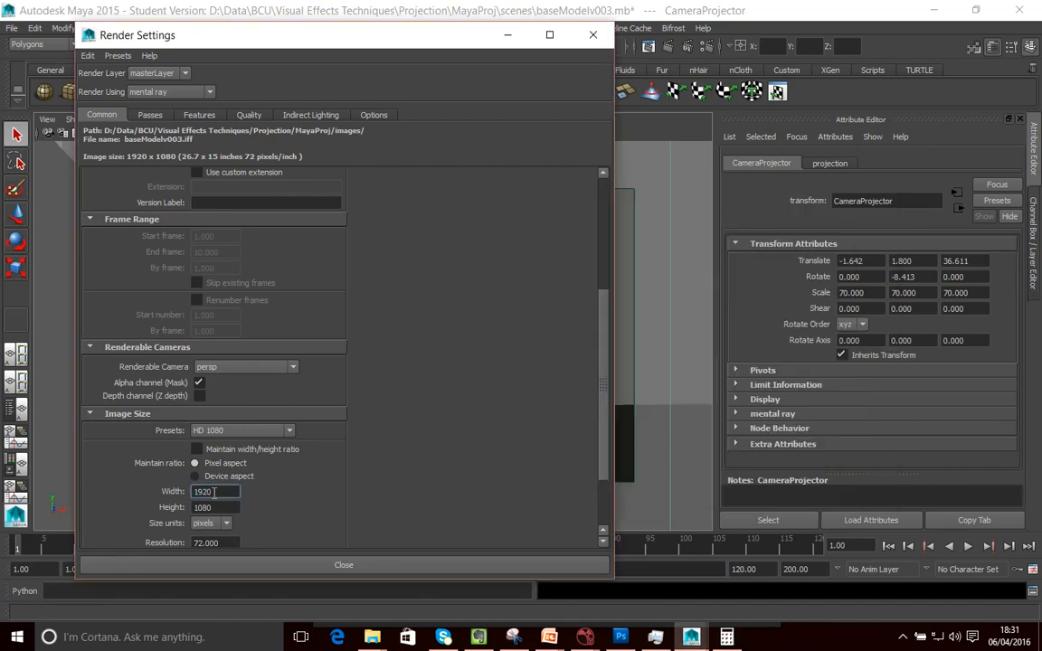
double_click(202, 491)
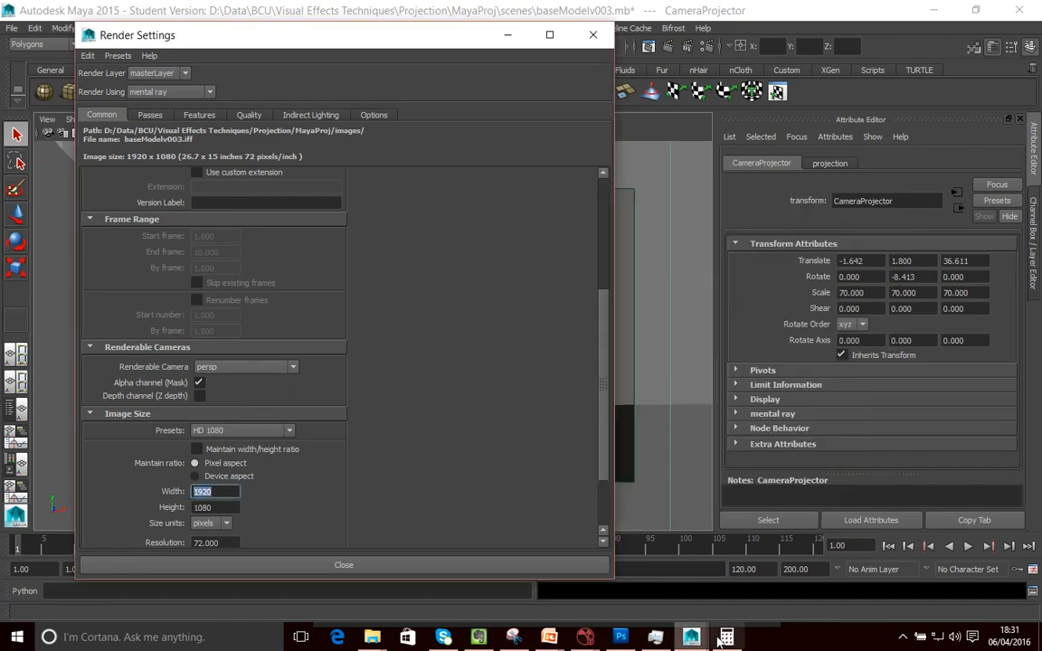
click(726, 636)
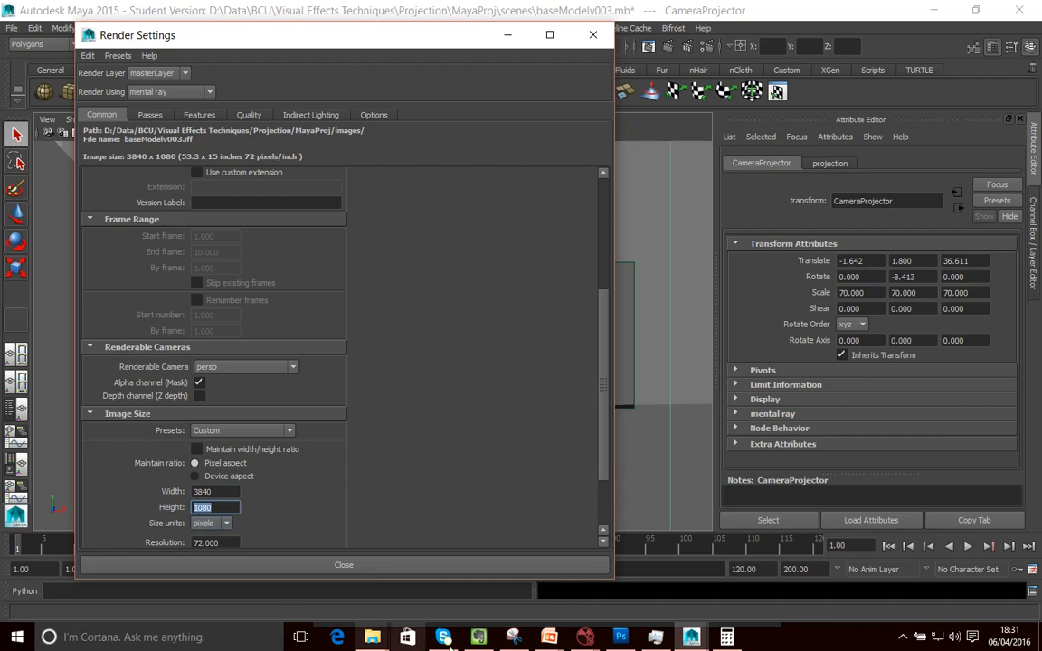
click(726, 636)
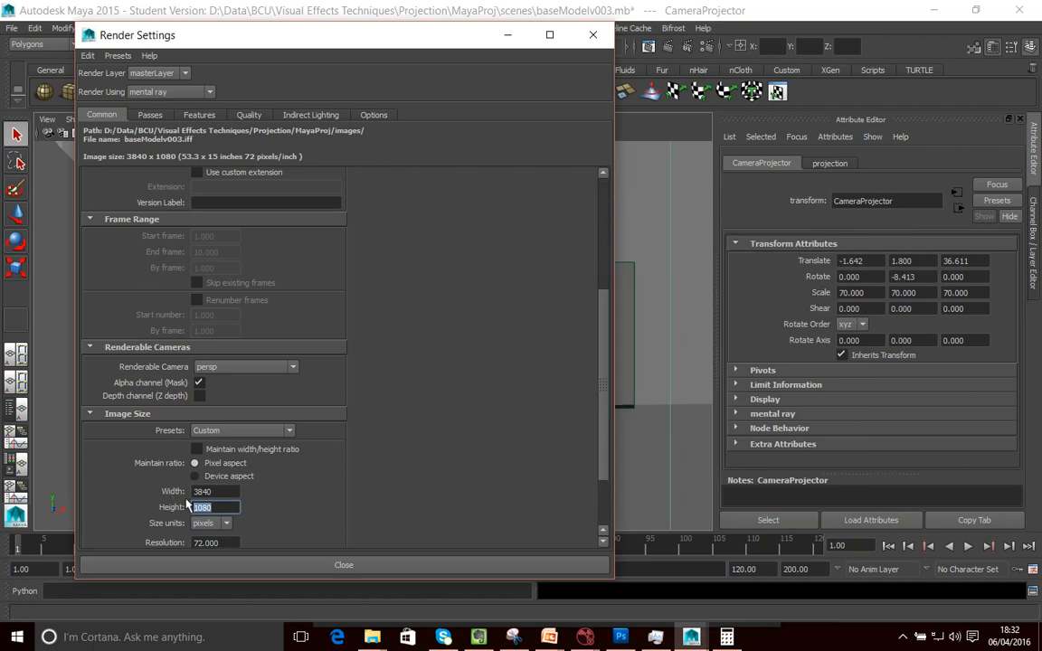
text(2160)
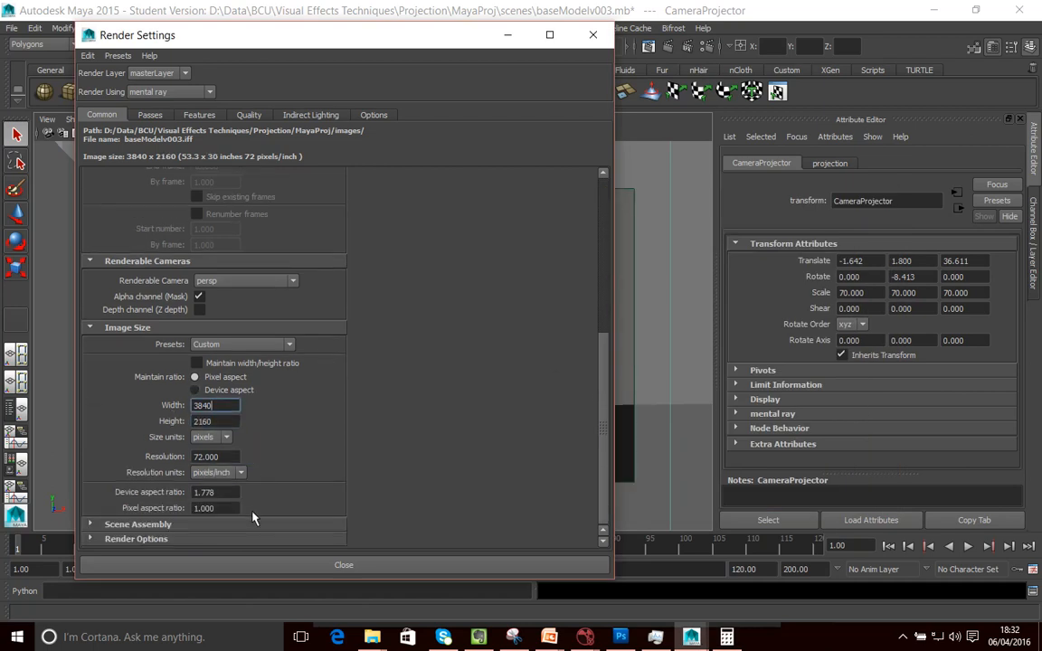
mouse_move(311, 570)
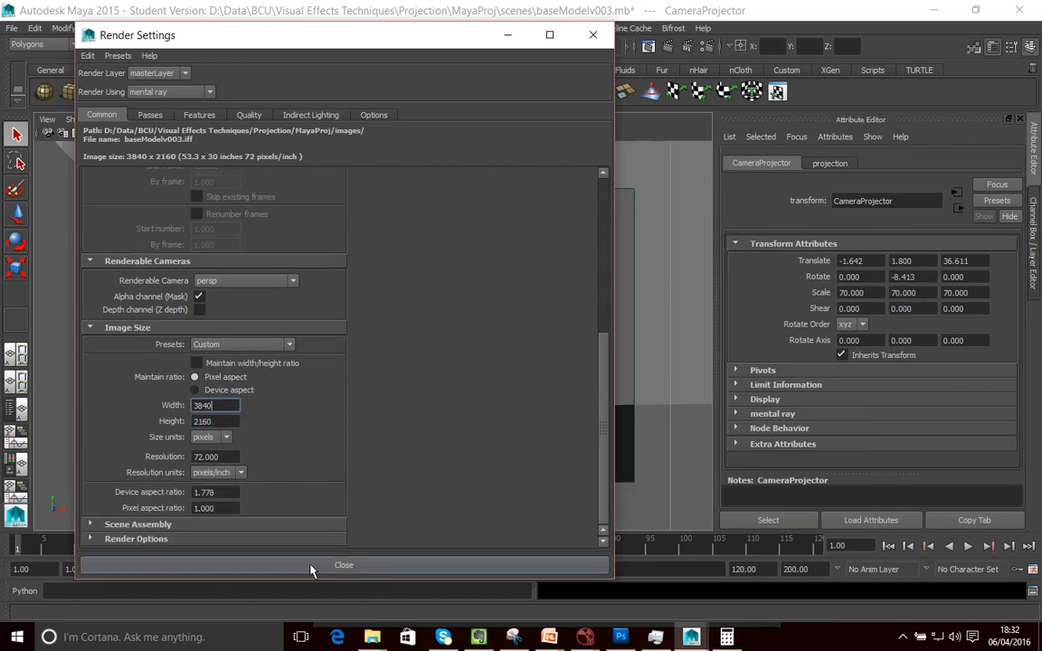
click(344, 565)
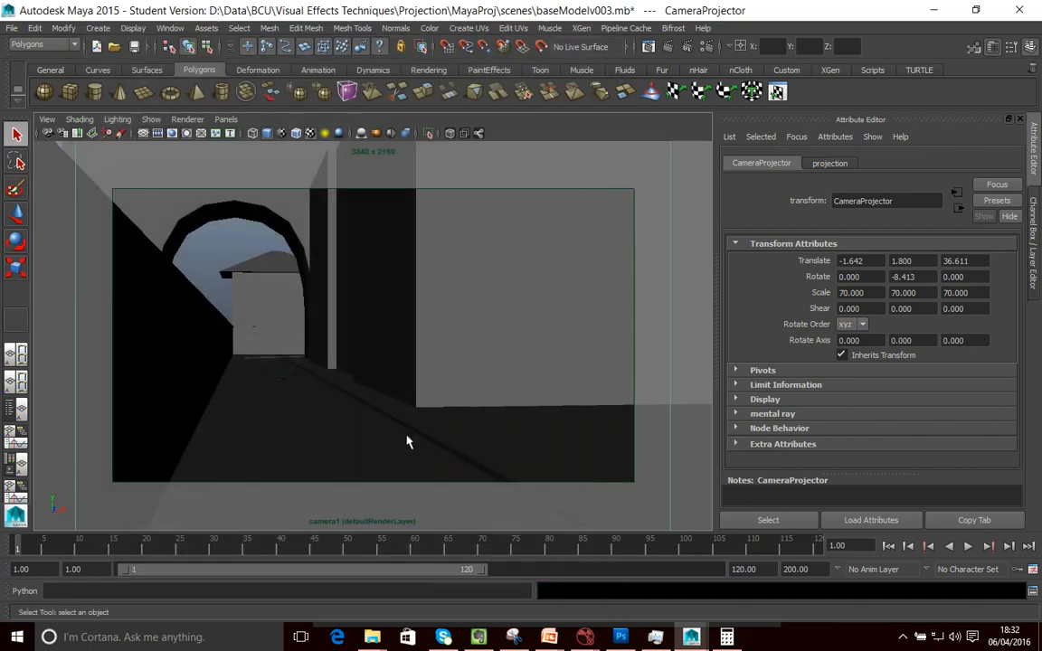
mouse_move(414, 440)
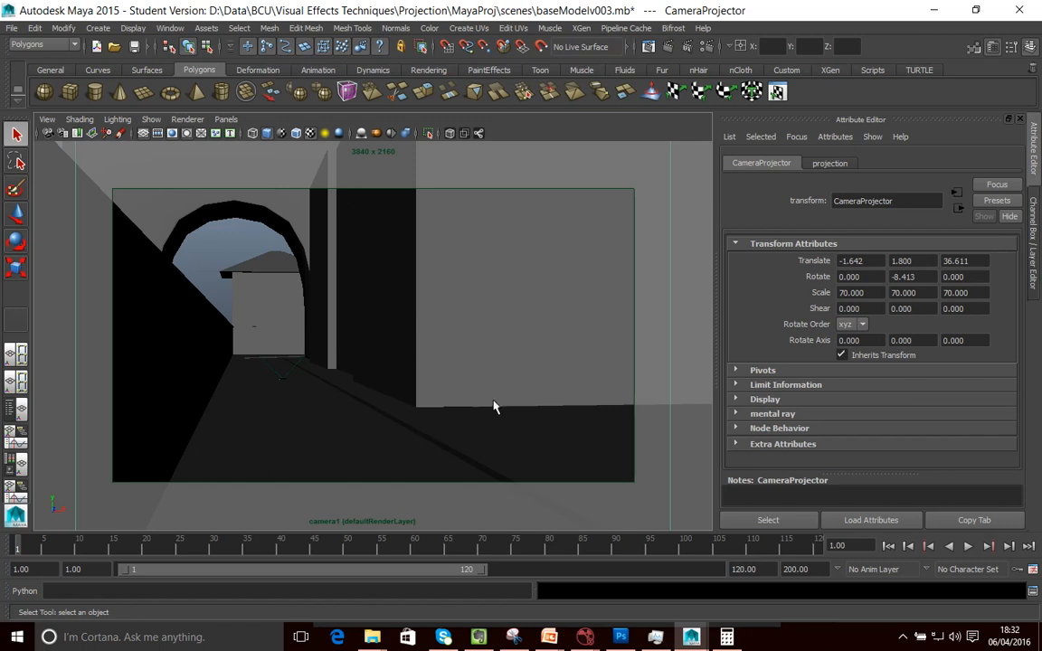
mouse_move(434, 437)
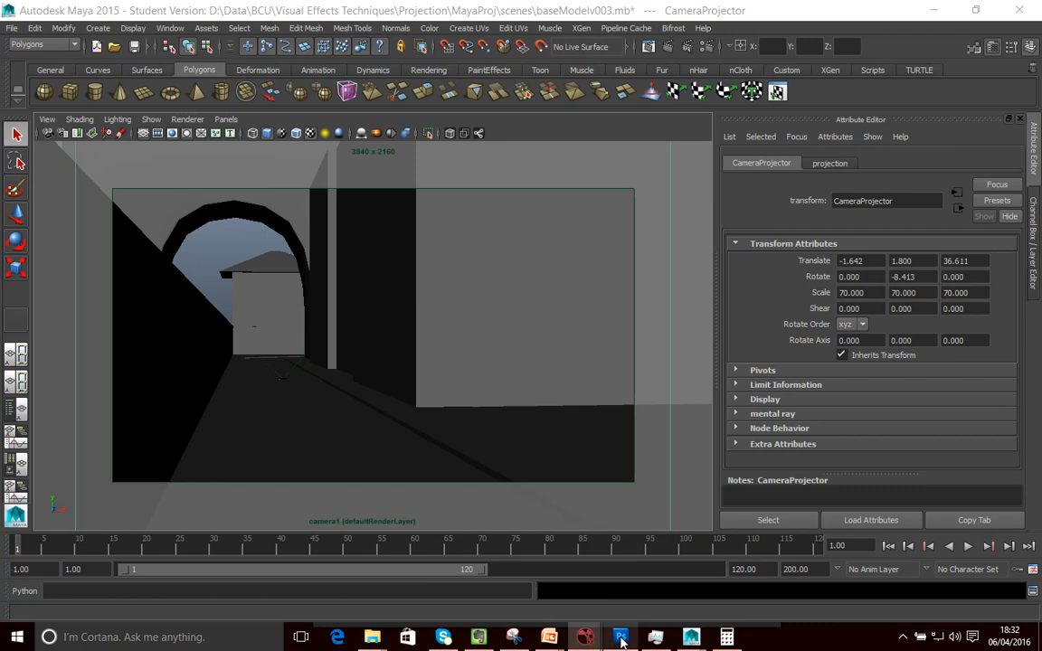
- Switch to the projection_v7.psd alley composite in Photoshop
click(619, 637)
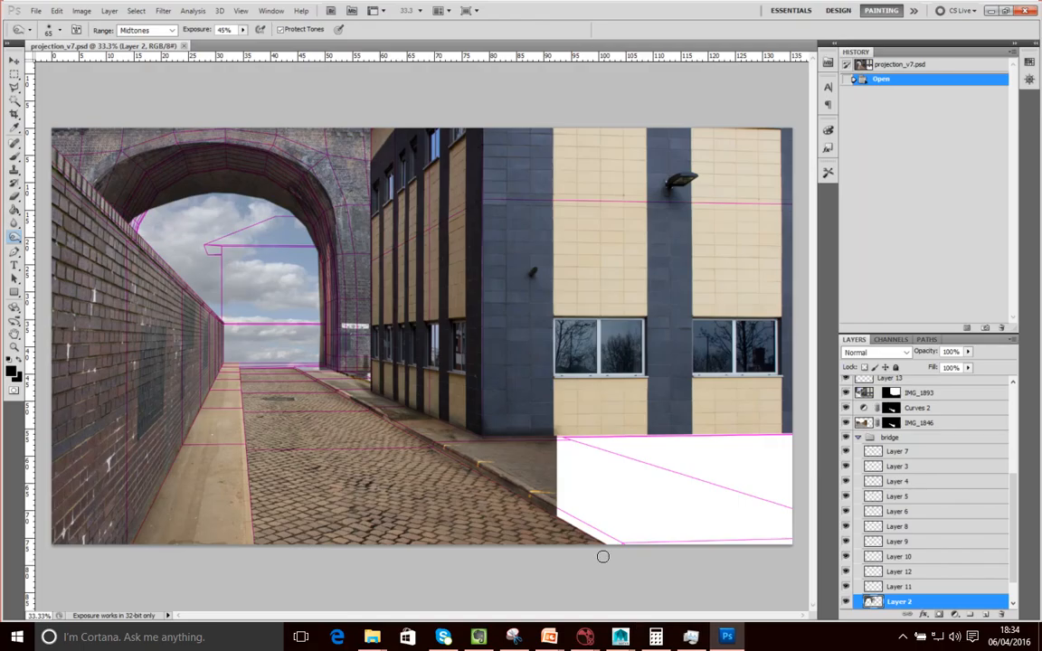
mouse_move(652, 312)
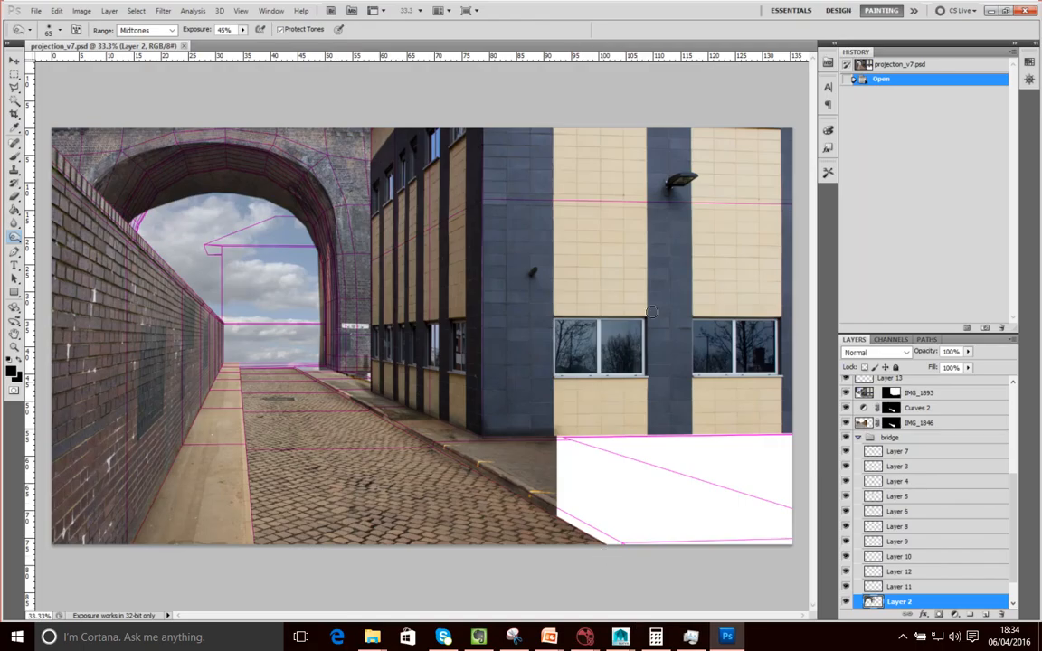
mouse_move(366, 479)
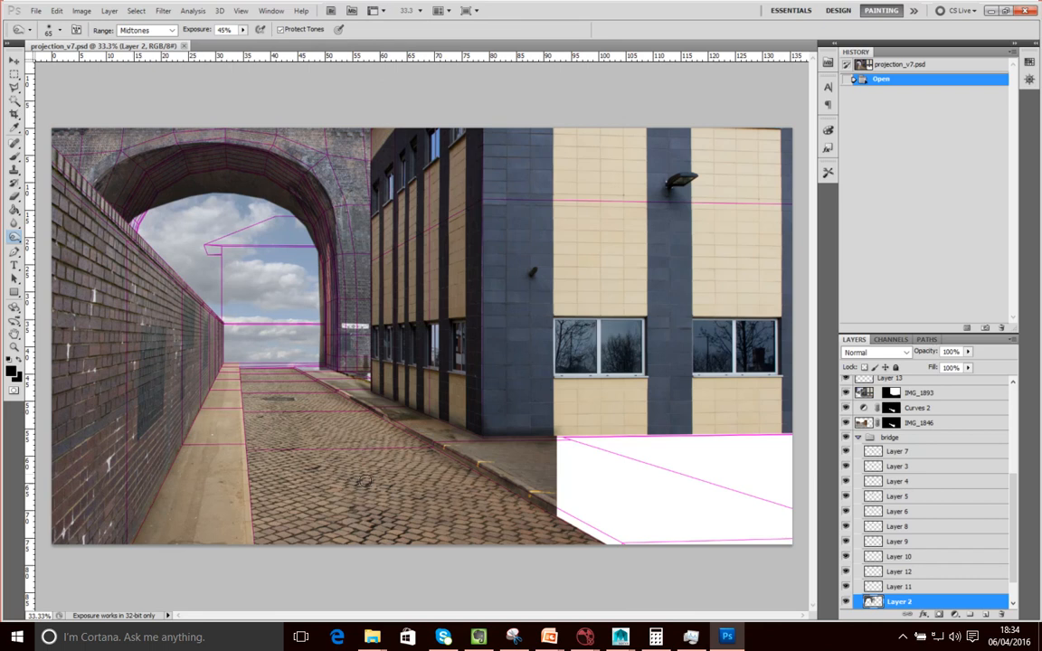
mouse_move(170, 225)
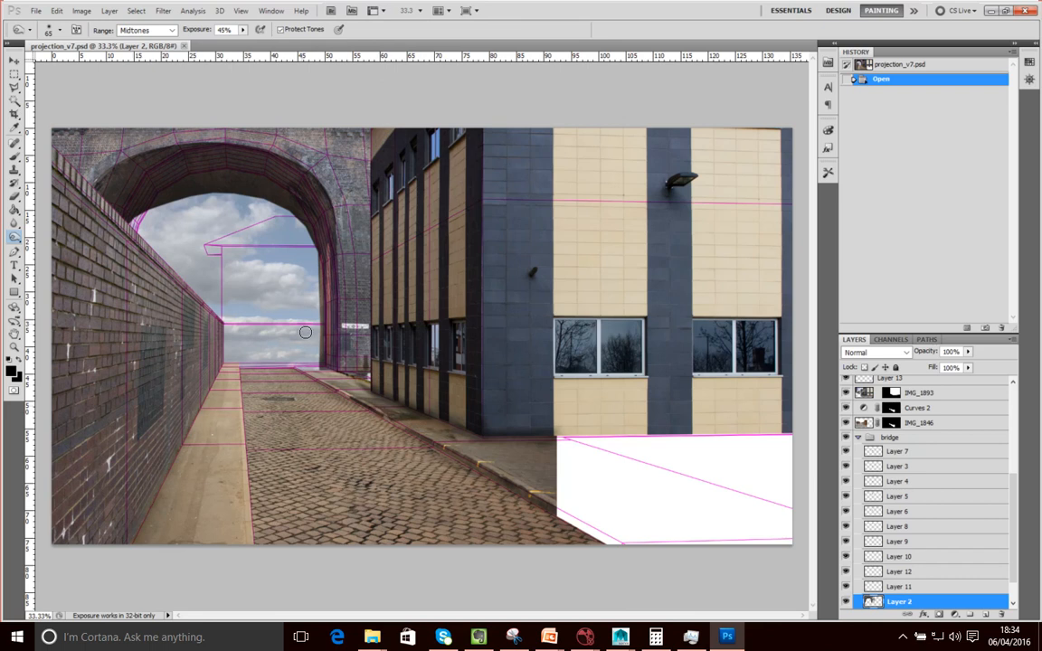
mouse_move(367, 386)
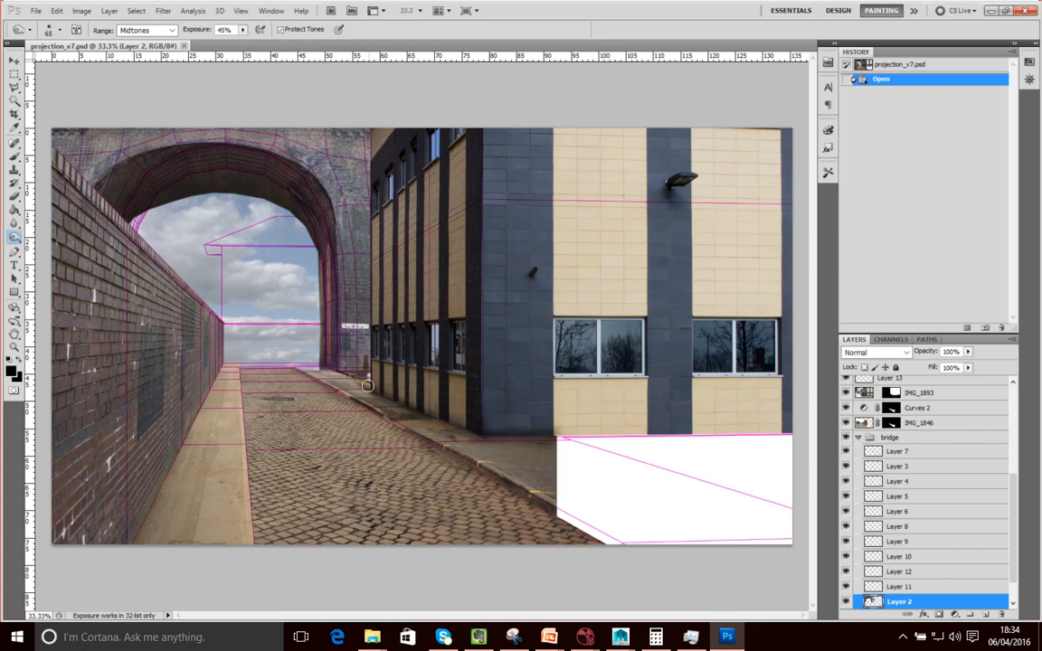
mouse_move(128, 285)
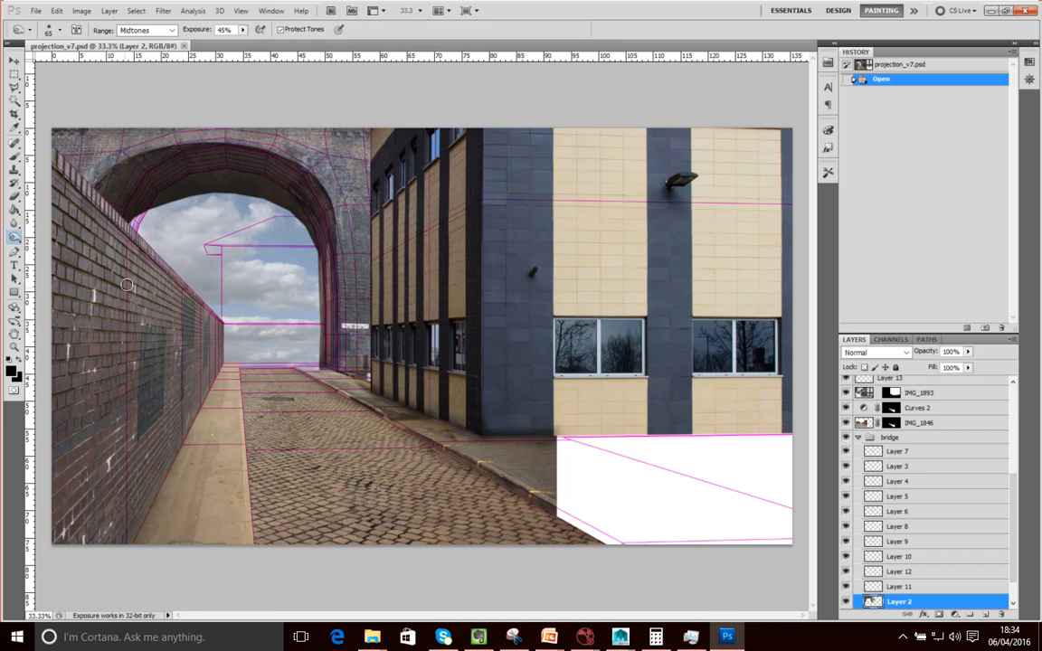
mouse_move(267, 238)
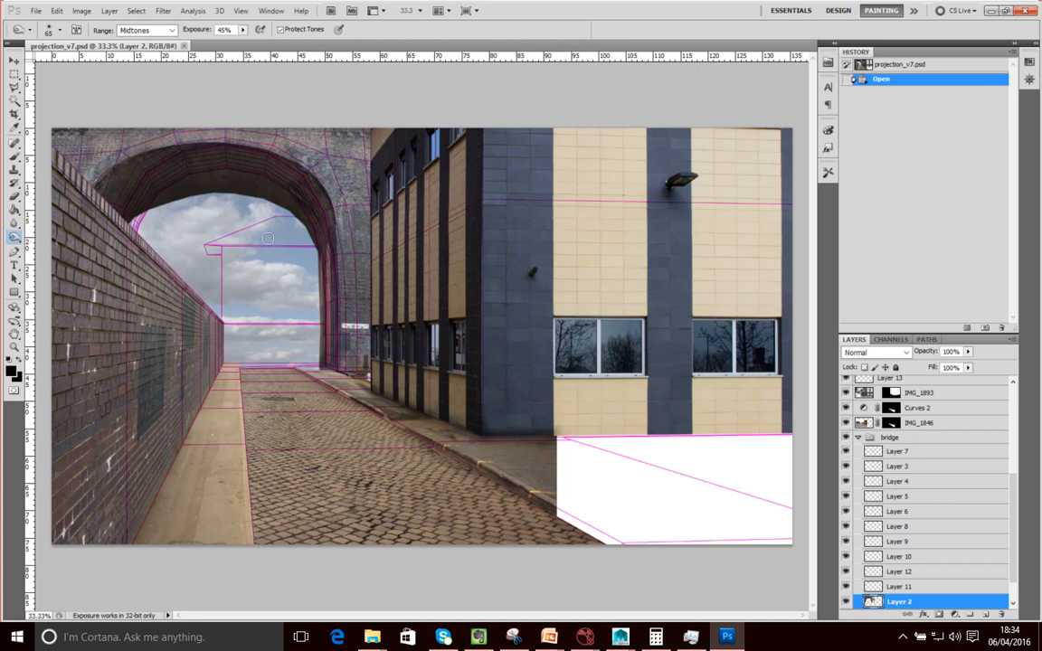
mouse_move(327, 409)
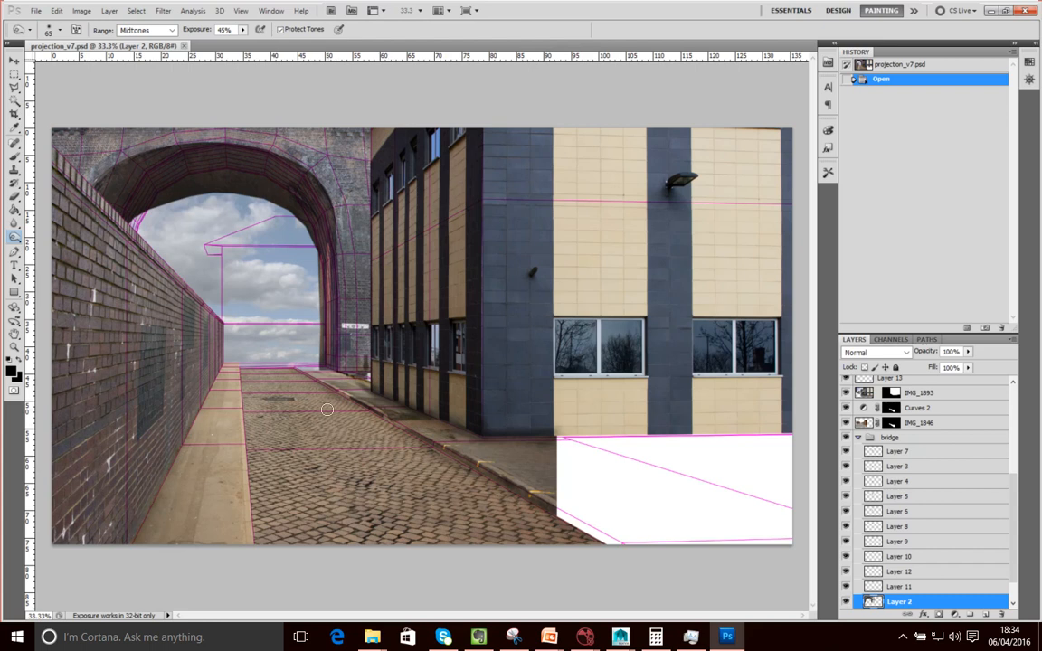
mouse_move(302, 325)
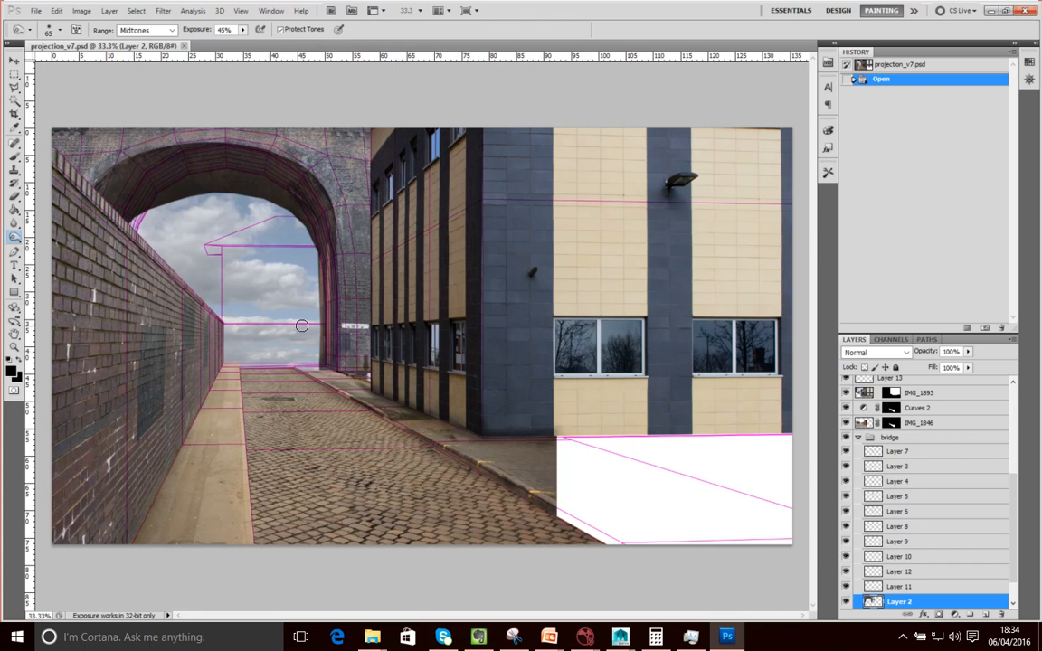
mouse_move(470, 329)
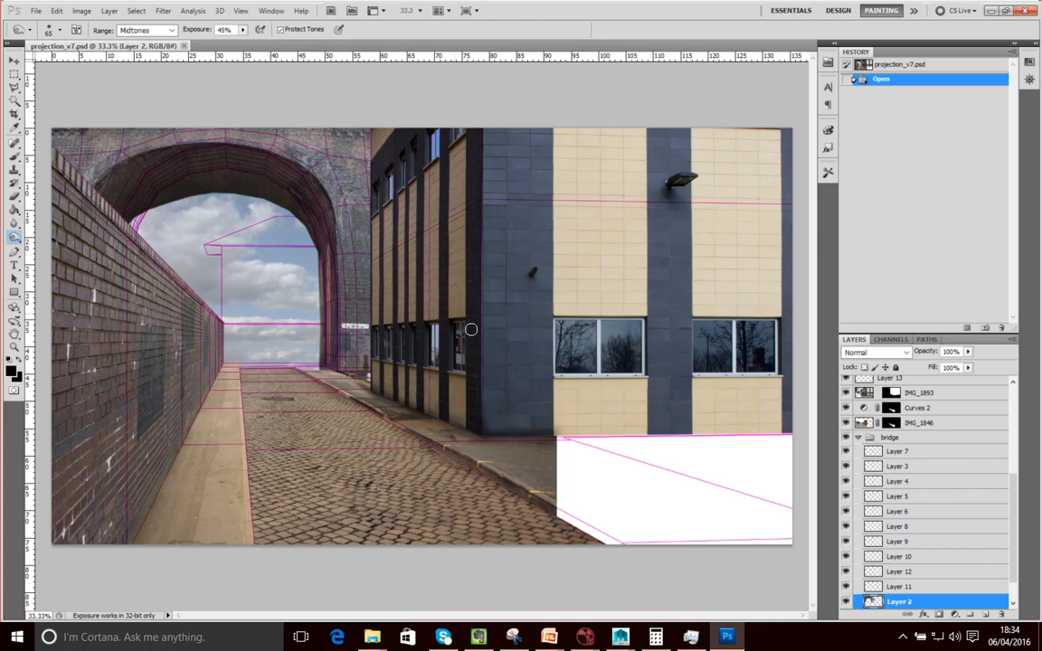
mouse_move(428, 444)
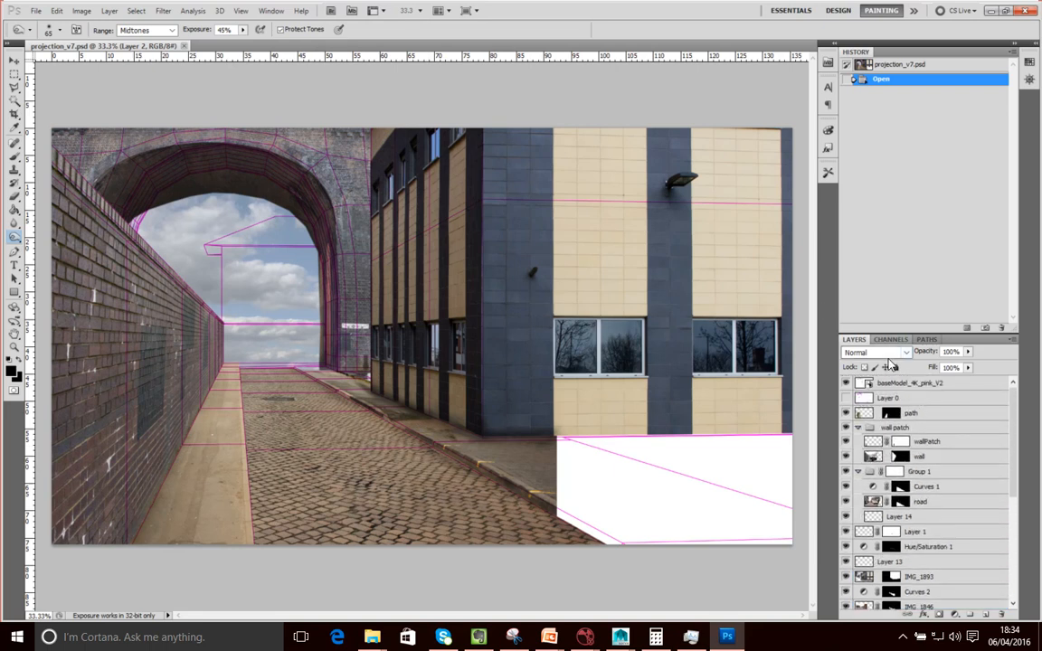
click(916, 383)
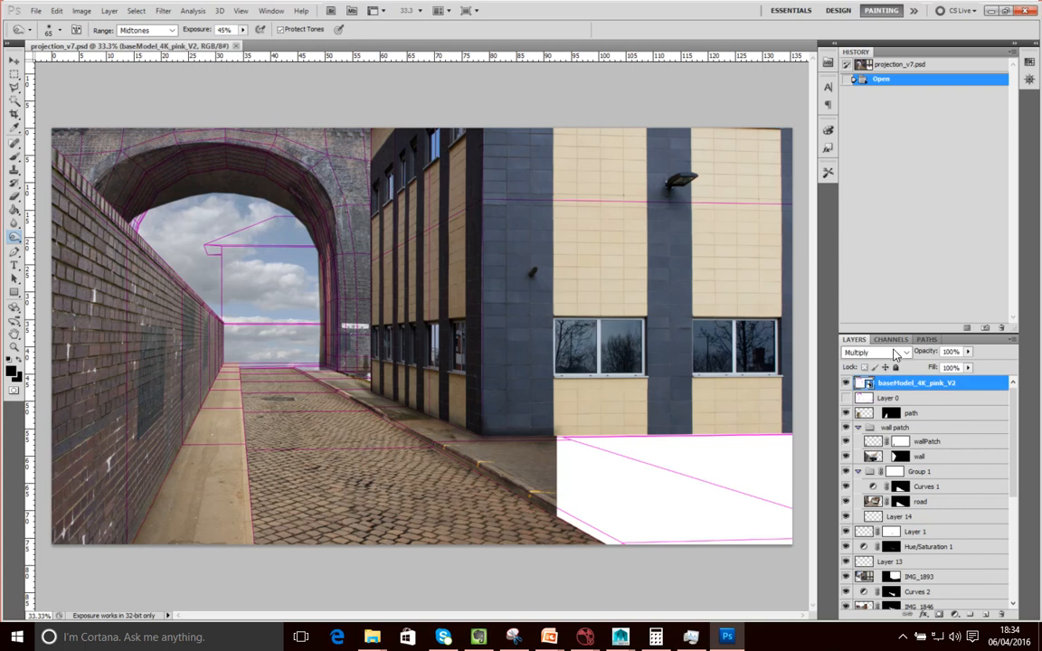
click(873, 352)
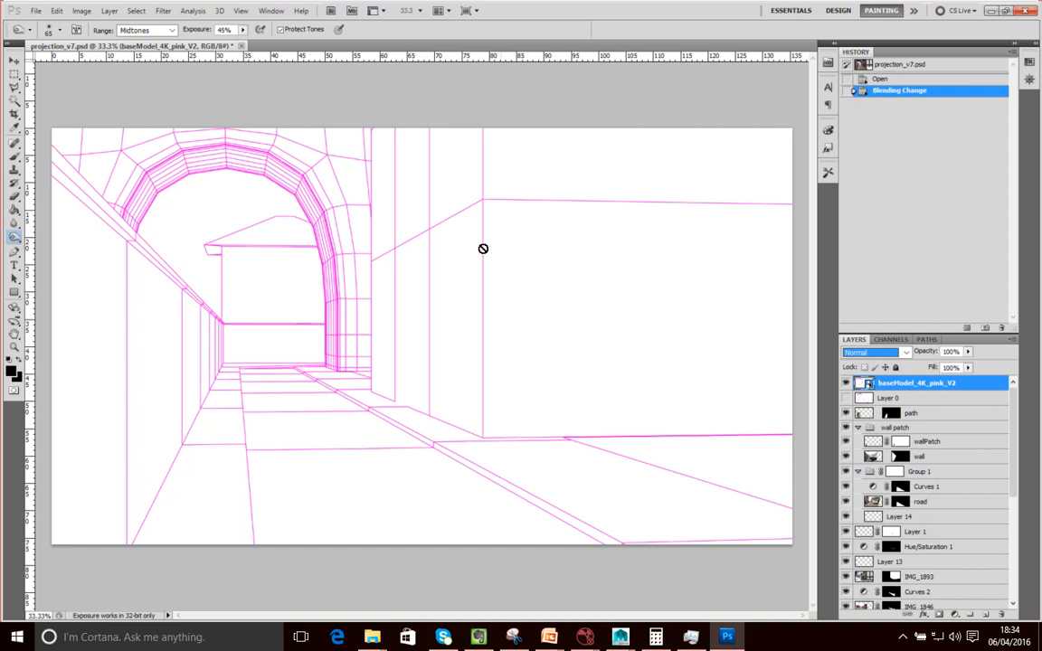
click(875, 352)
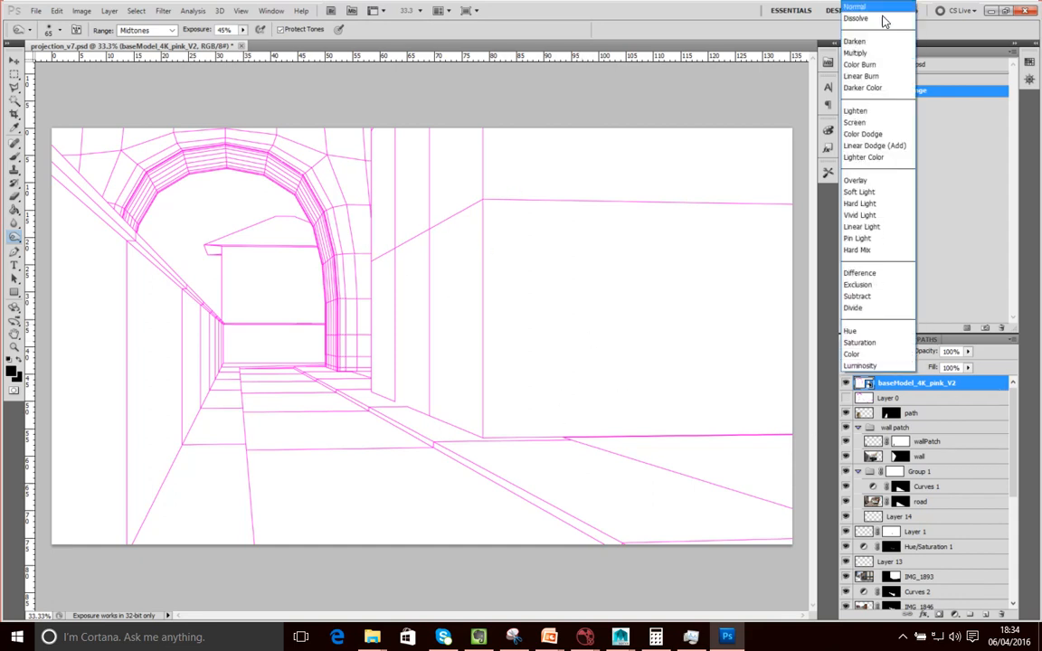
click(854, 52)
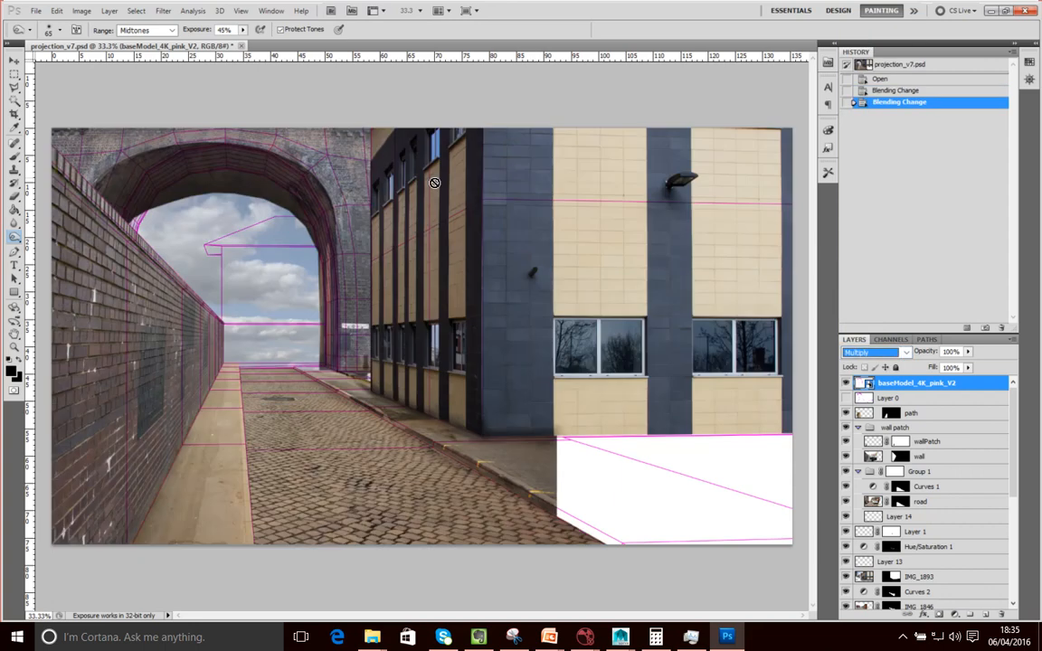
mouse_move(262, 404)
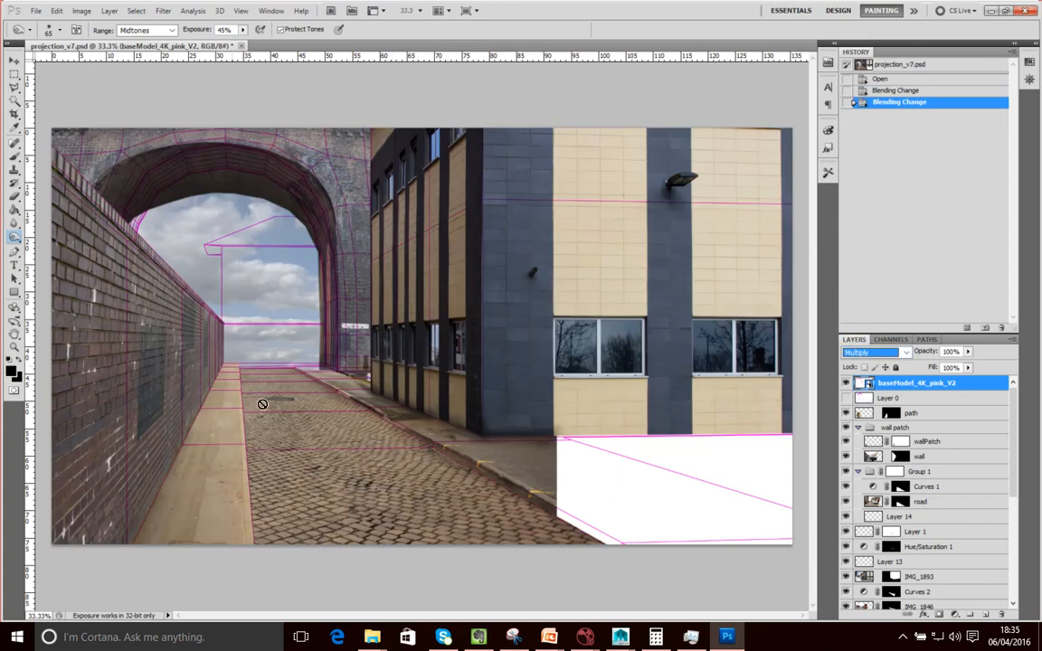
mouse_move(610, 433)
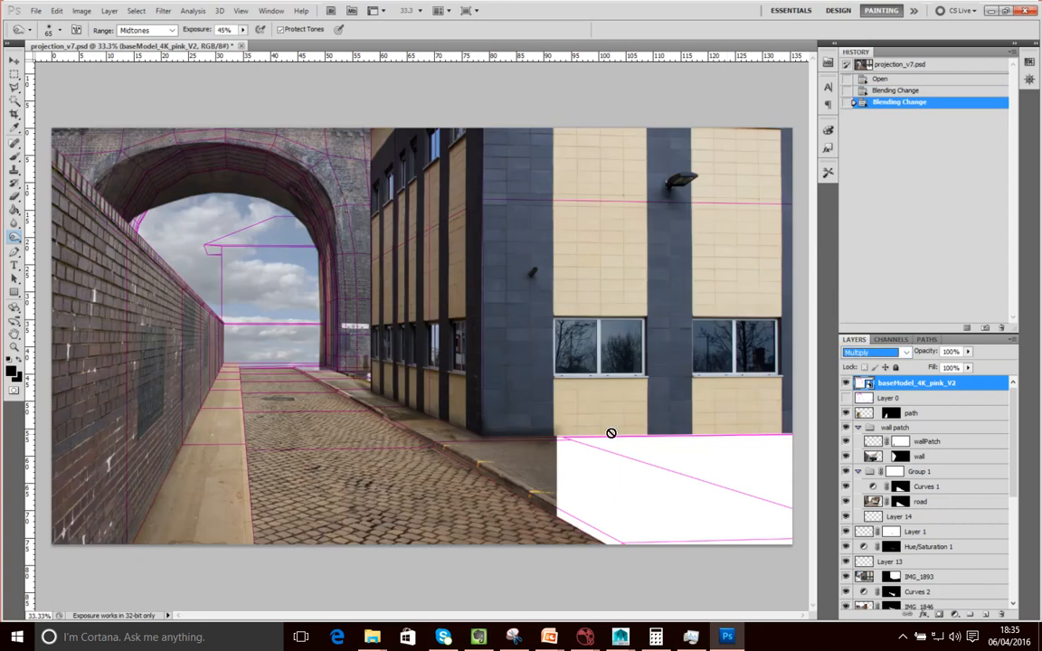
mouse_move(647, 380)
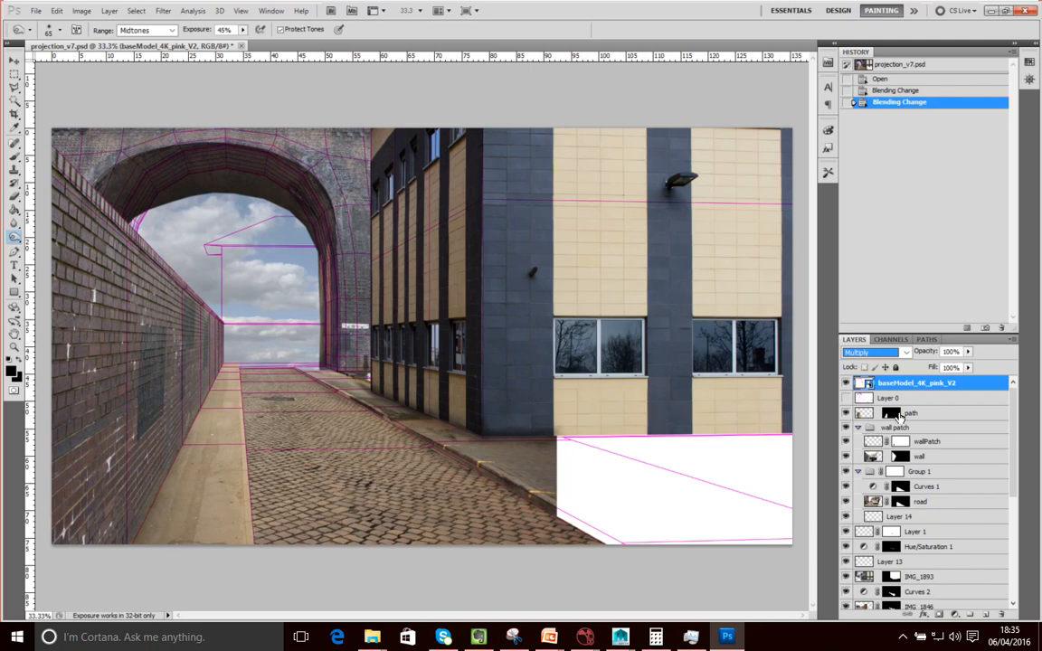
mouse_move(368, 341)
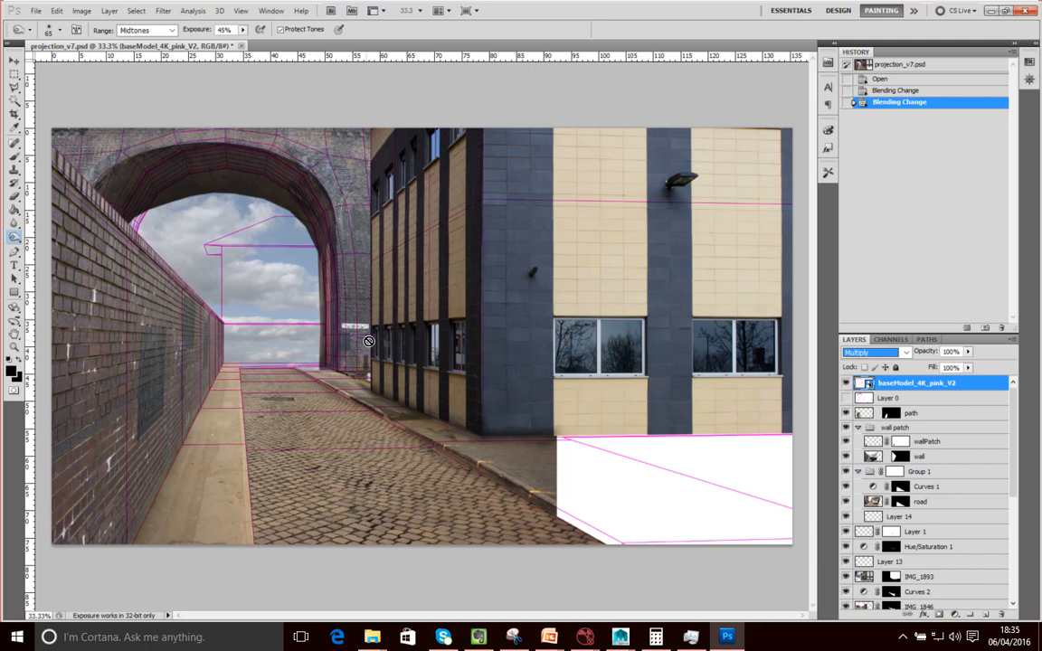
mouse_move(728, 636)
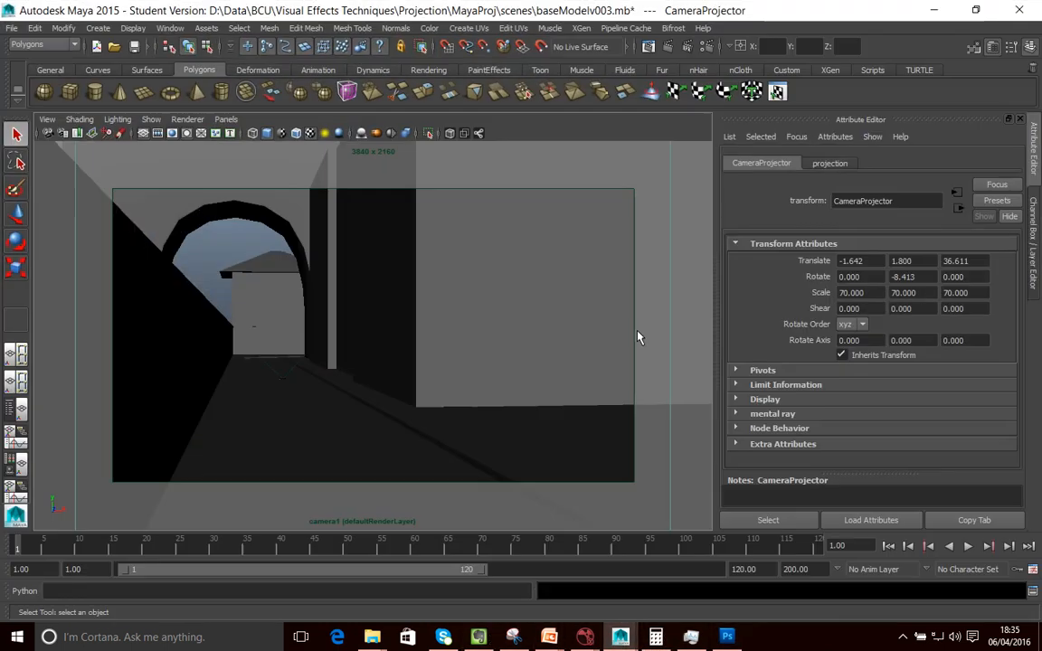
mouse_move(469, 378)
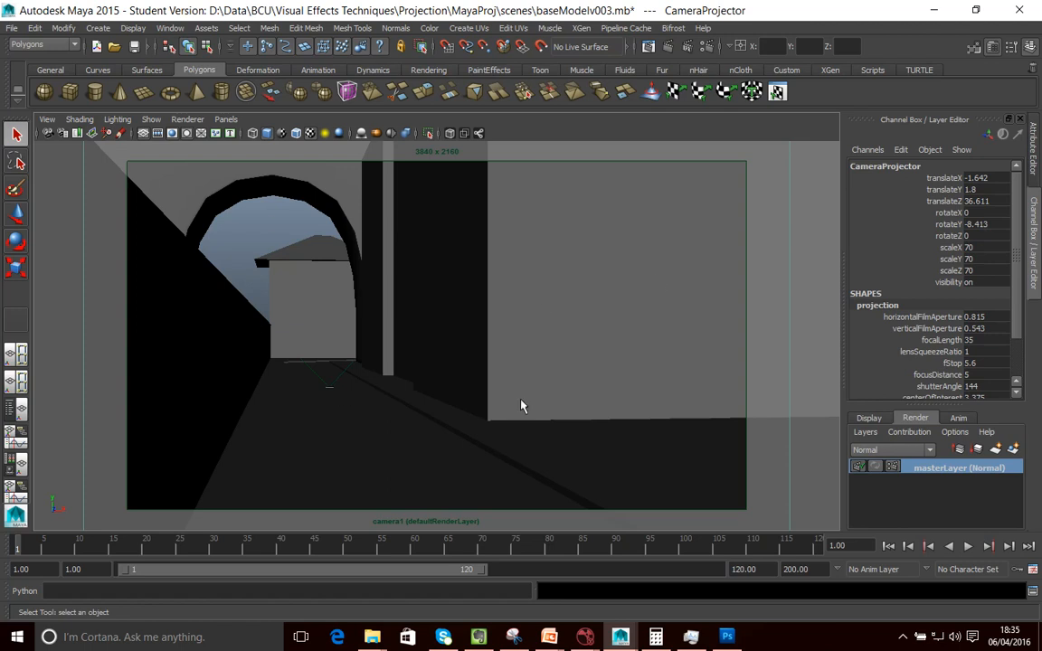
mouse_move(654, 333)
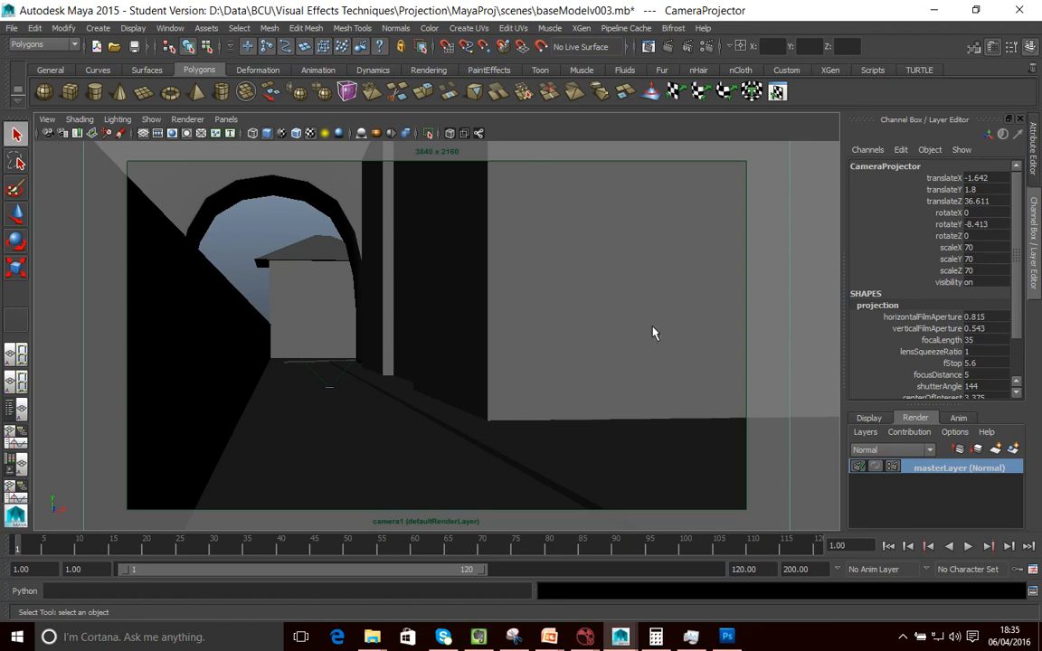
mouse_move(719, 440)
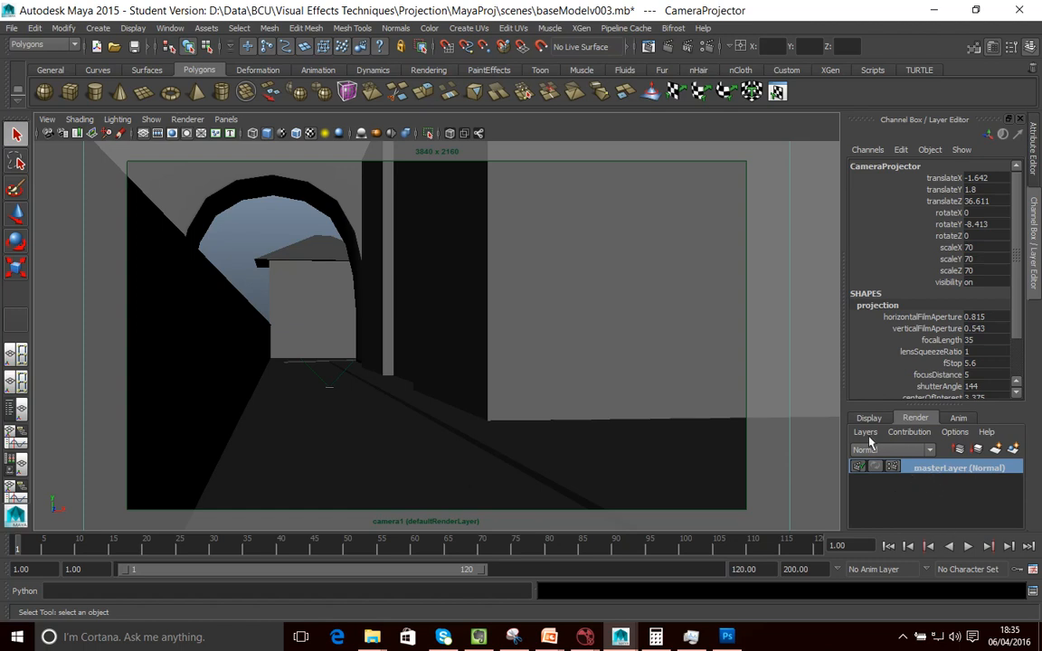
- Toggle the Layer Editor to Display layers and back to Render layers
click(867, 417)
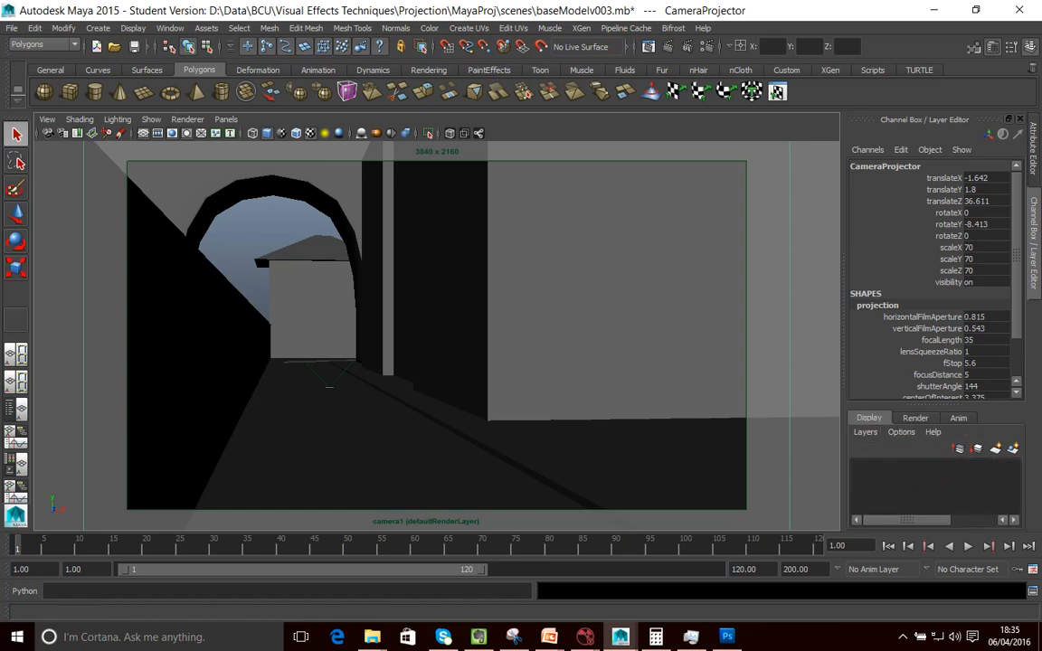
click(914, 418)
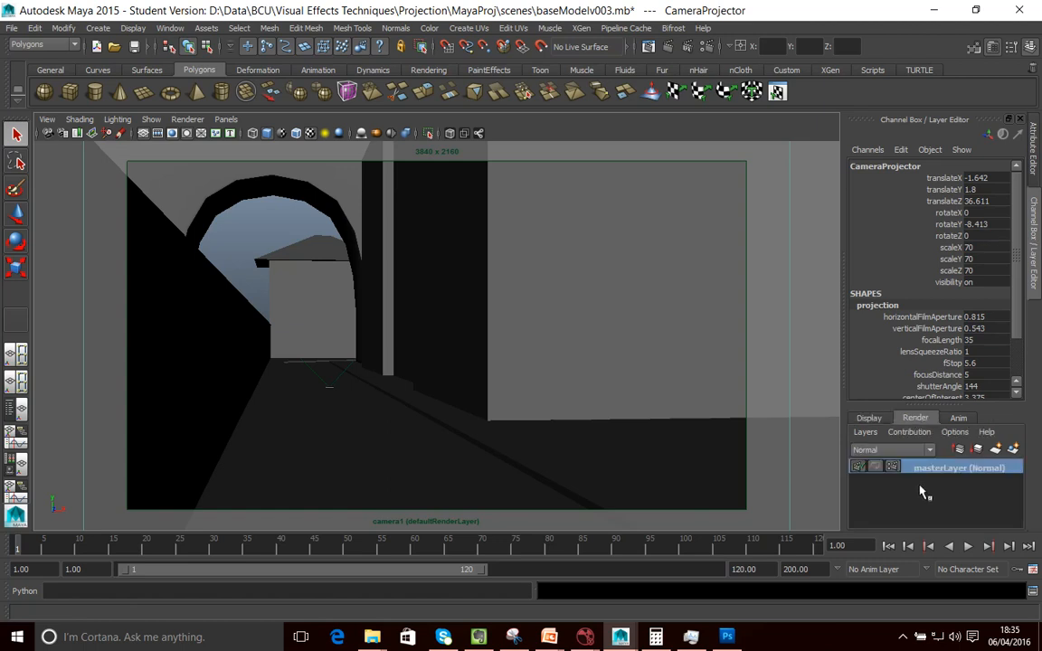
mouse_move(957, 499)
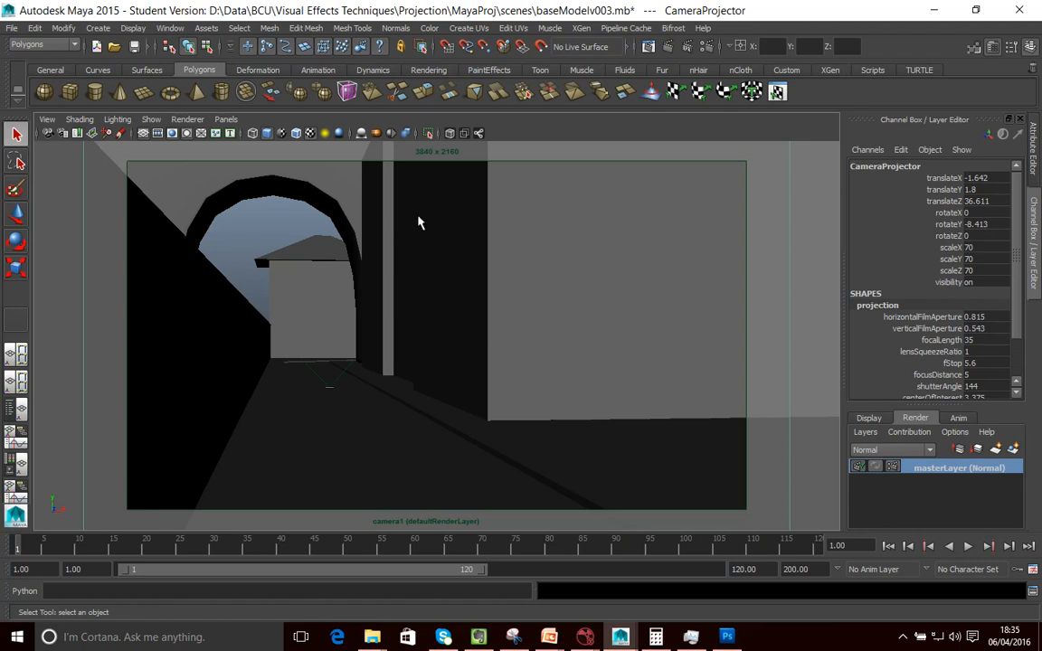
- Put the selected alley geometry on a new render layer and rename it Wireframe
click(225, 118)
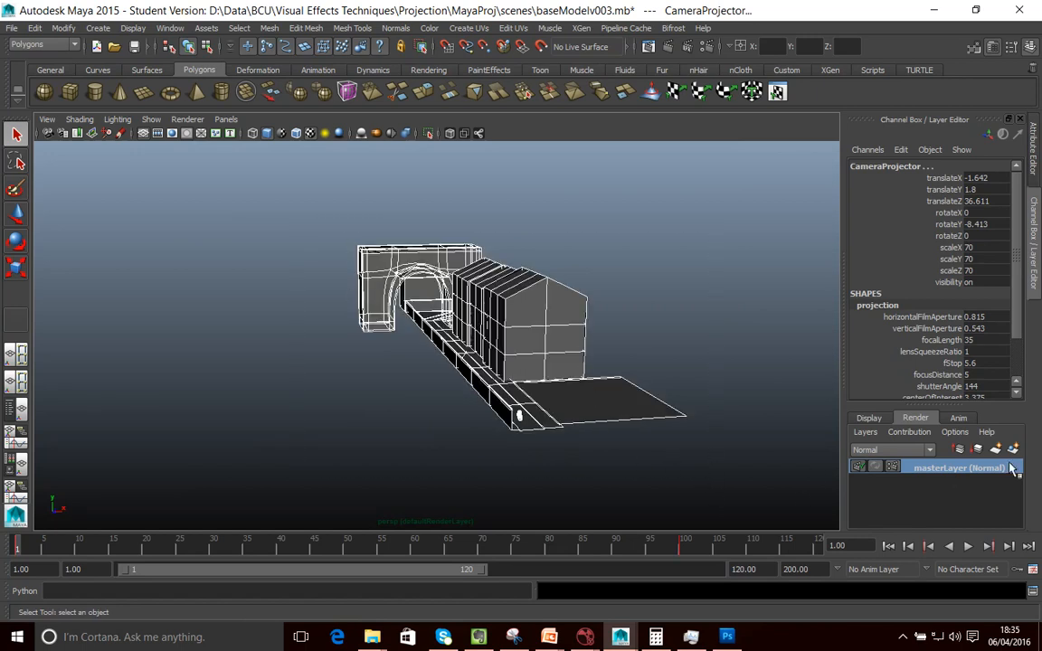
mouse_move(1013, 452)
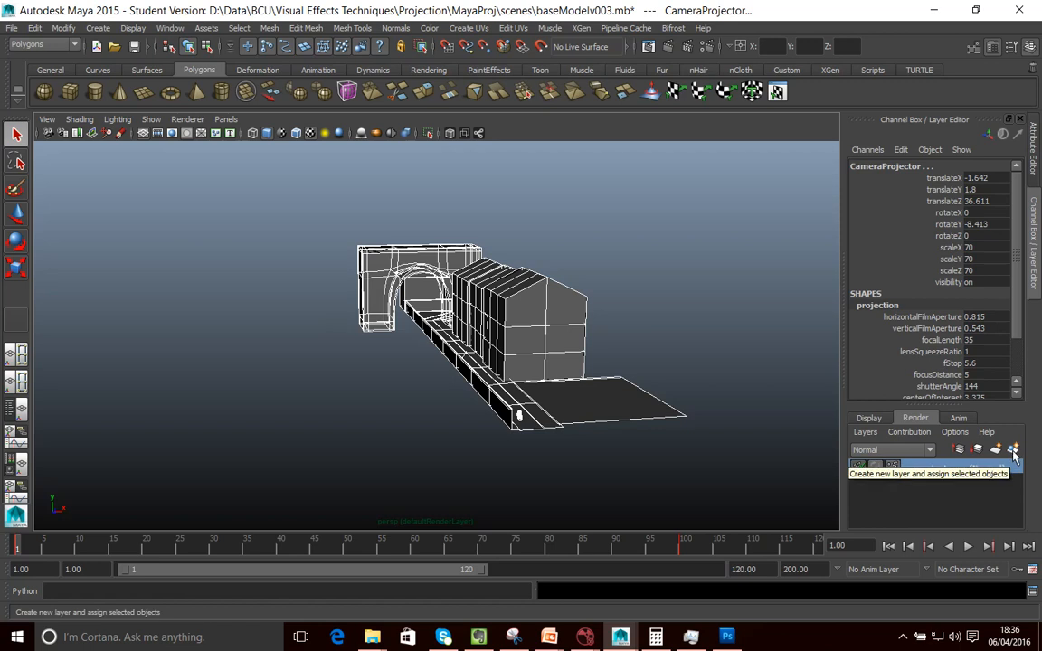
click(1012, 449)
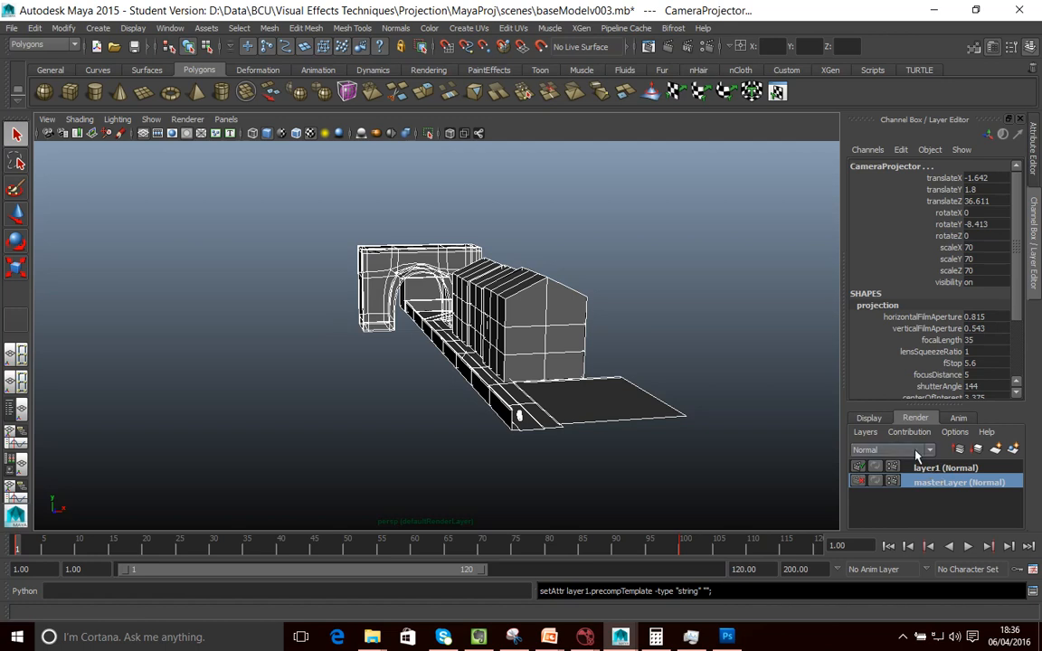
click(945, 468)
text(Wirefram)
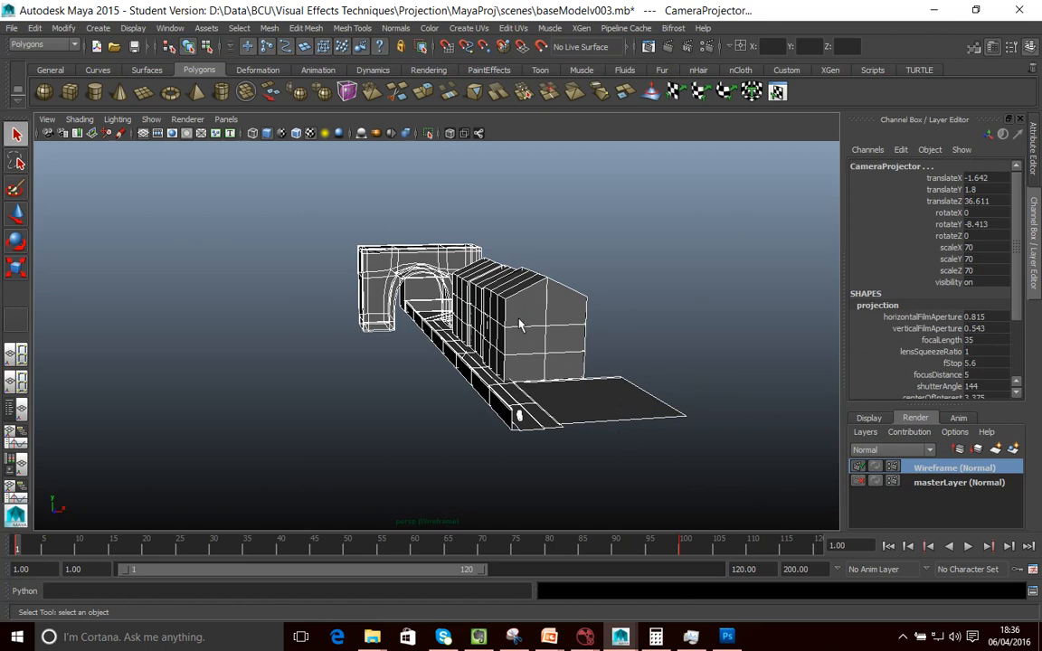
- Assign a new Surface Shader to the alley model, then select pCube1
right_click(520, 326)
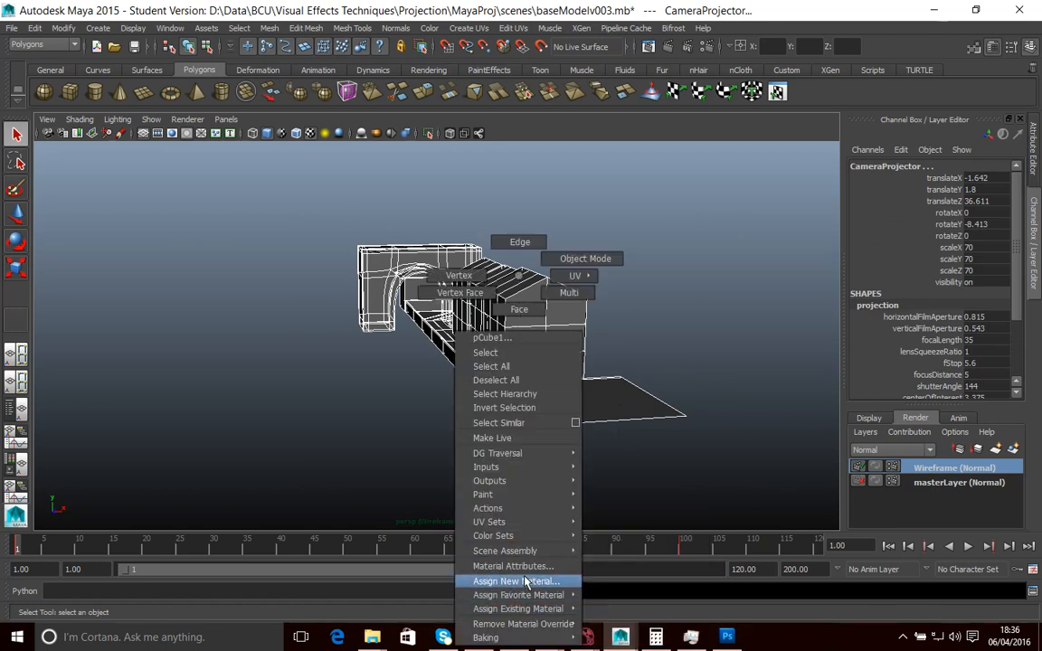
click(515, 580)
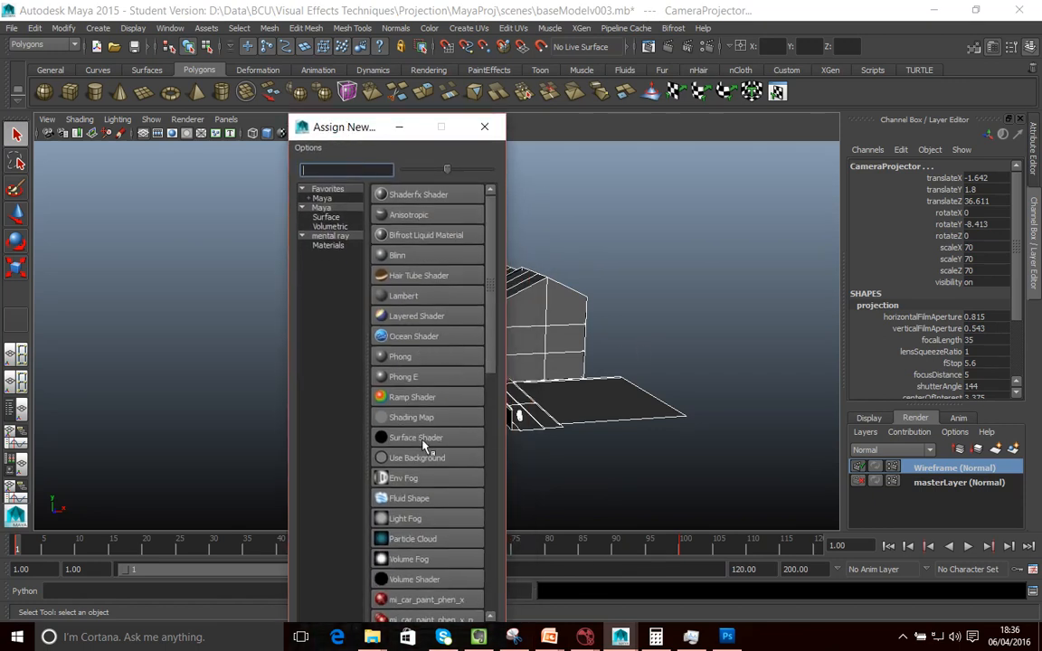
mouse_move(420, 443)
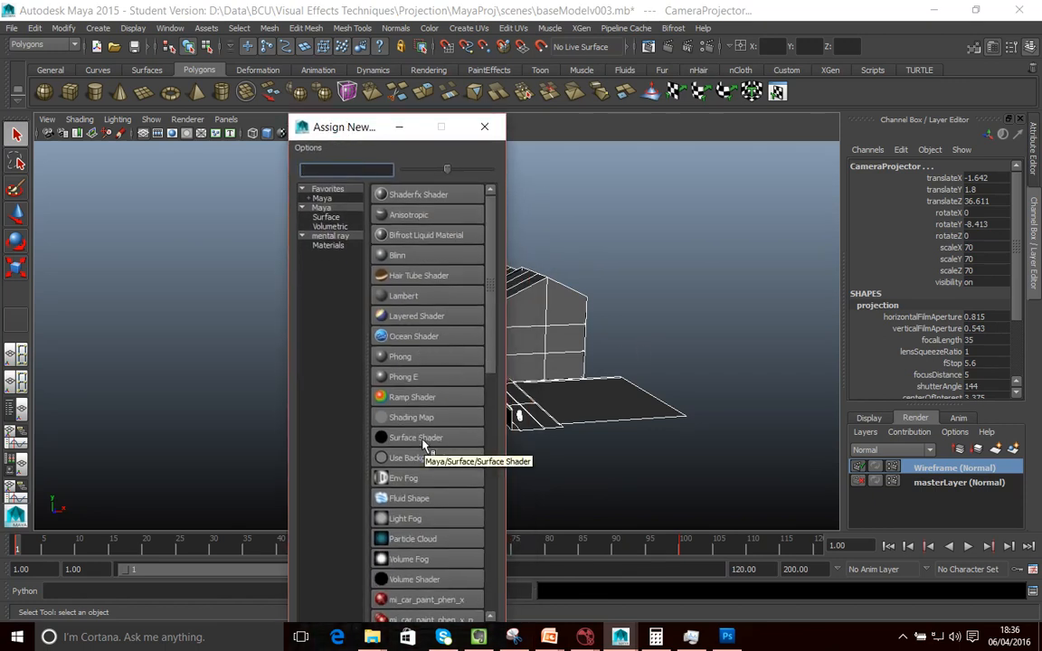
mouse_move(404, 457)
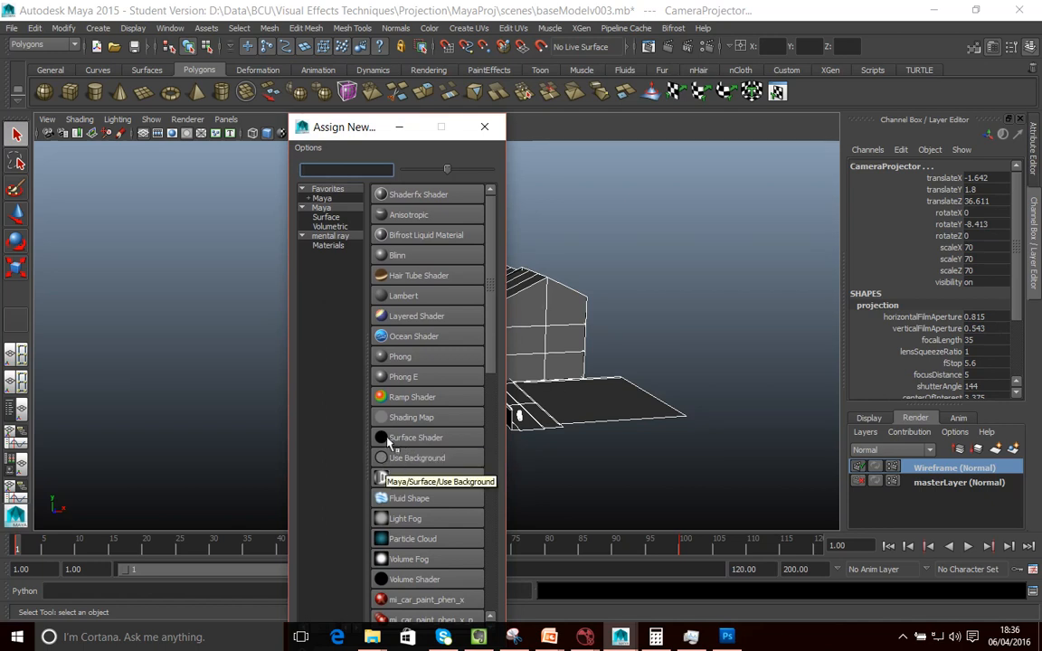
click(415, 437)
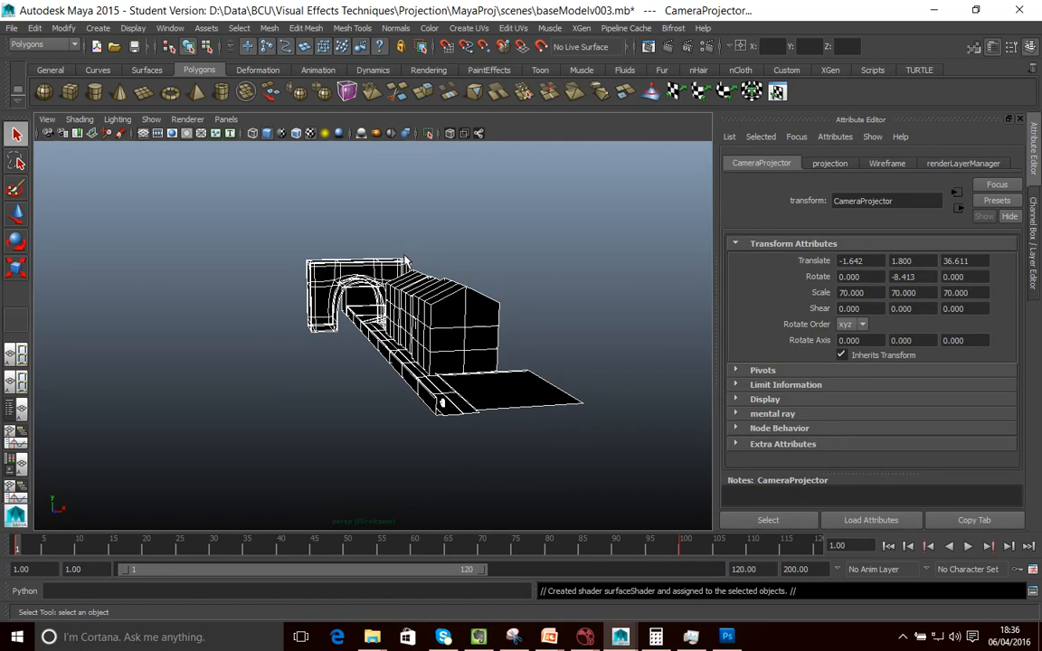
click(554, 337)
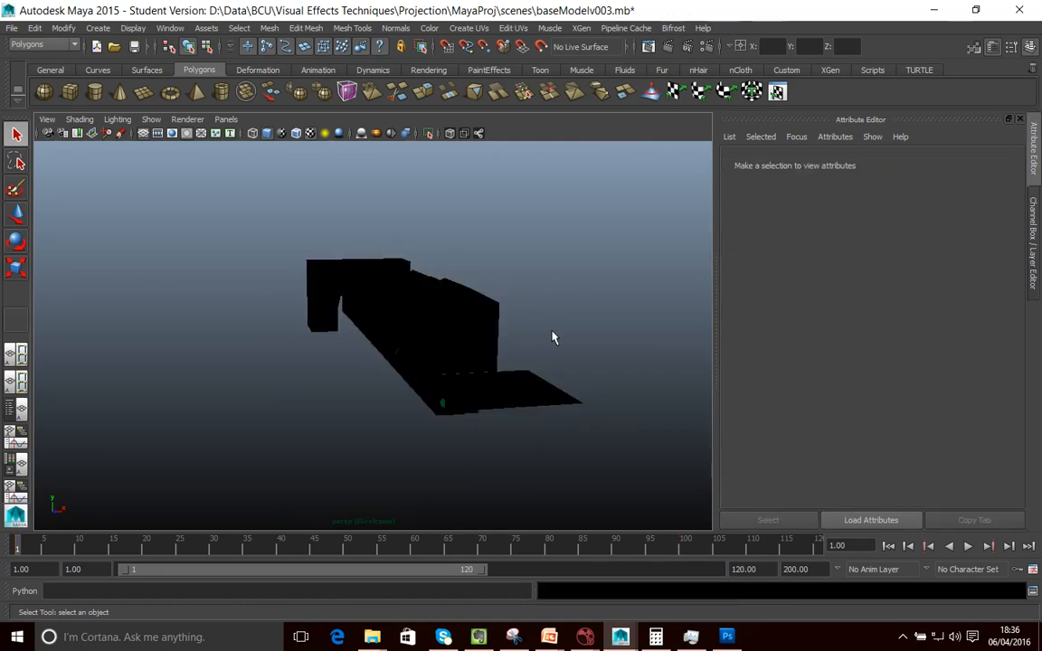
click(457, 330)
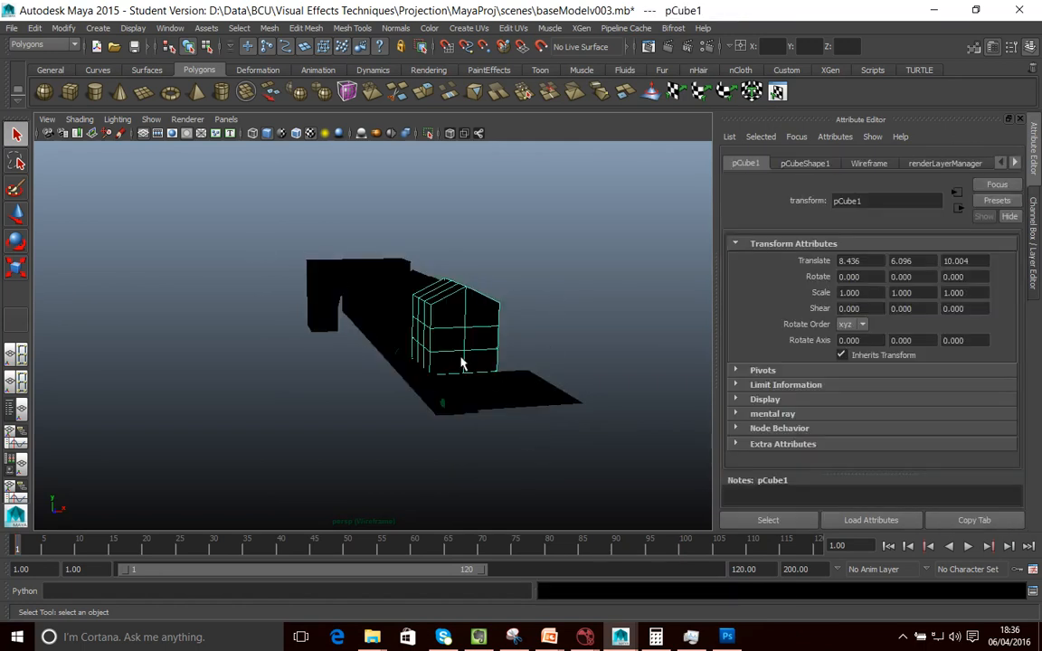
right_click(461, 362)
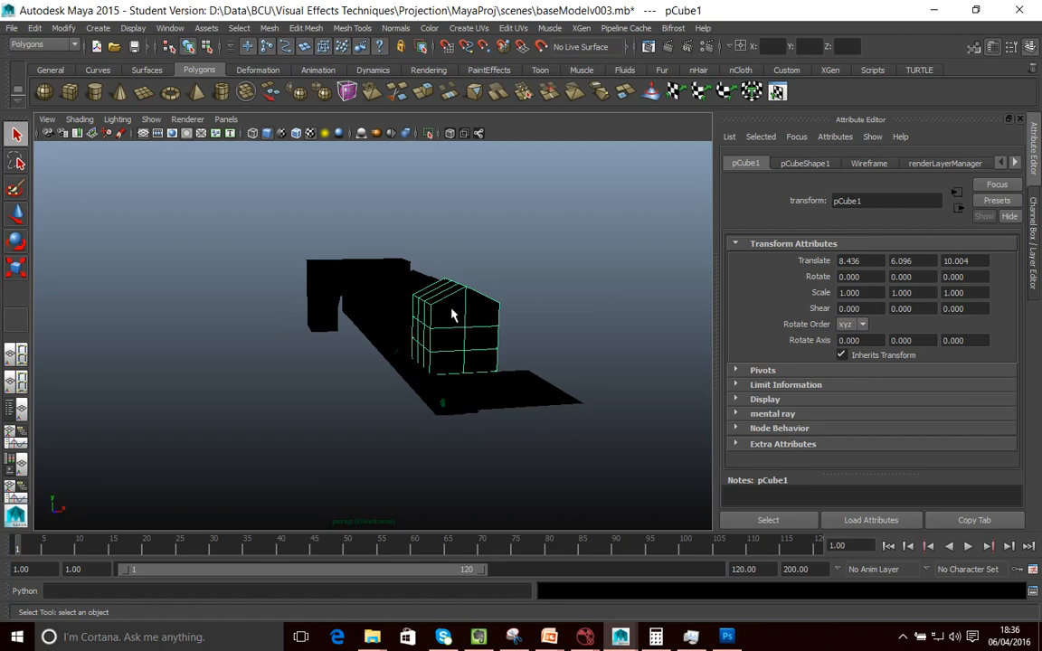
- Bring up pCube1's material actions to reach surfaceShader2's attributes
right_click(451, 312)
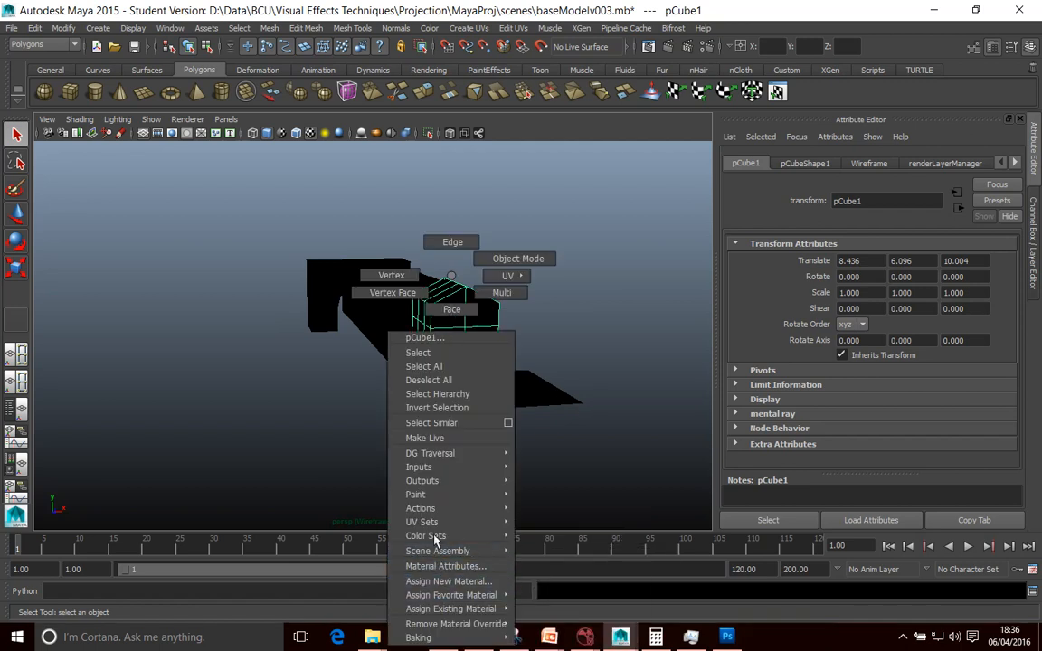
mouse_move(434, 494)
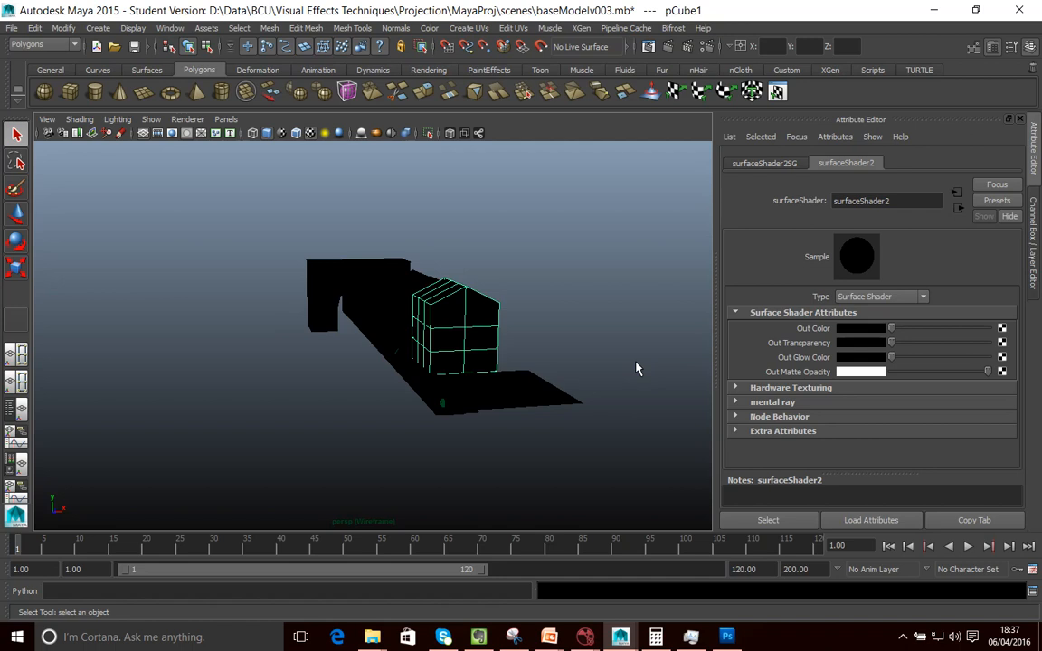
mouse_move(634, 347)
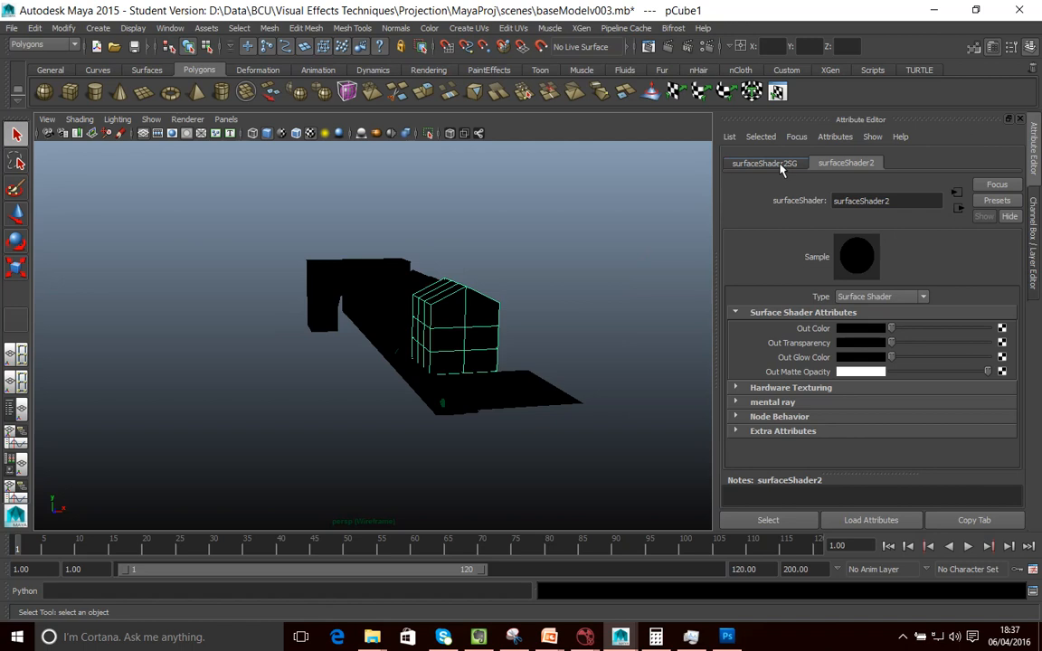
mouse_move(783, 172)
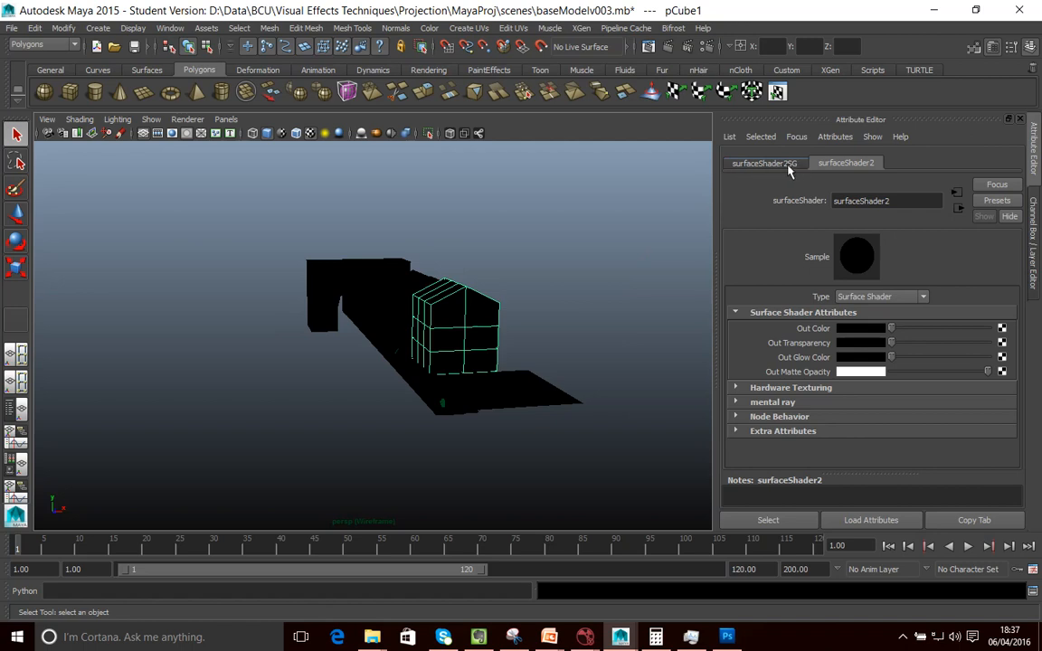
mouse_move(809, 171)
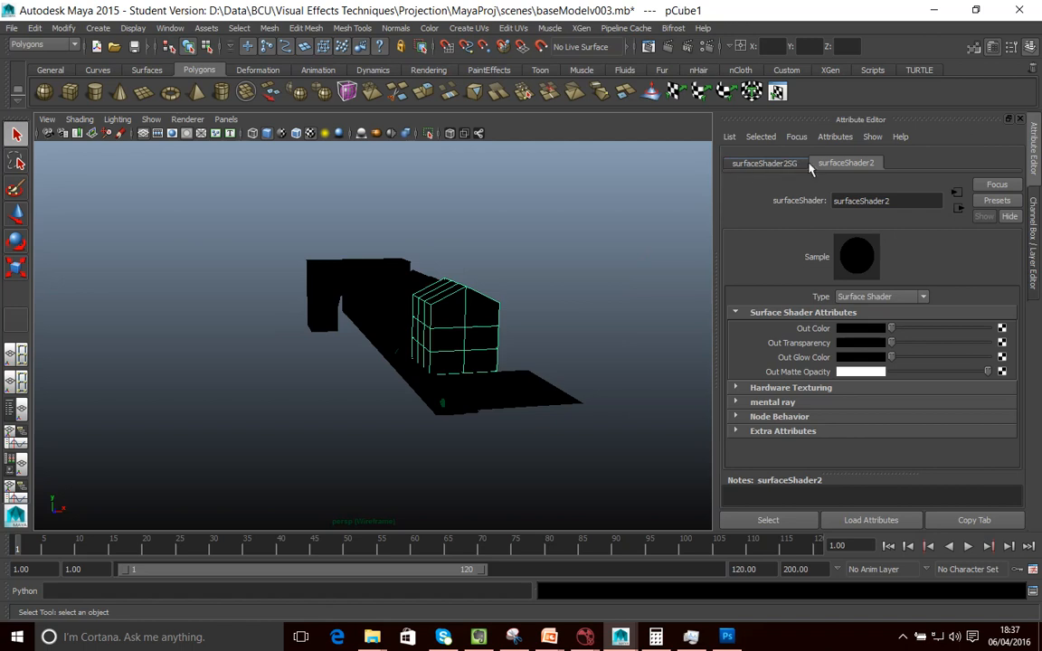
mouse_move(772, 172)
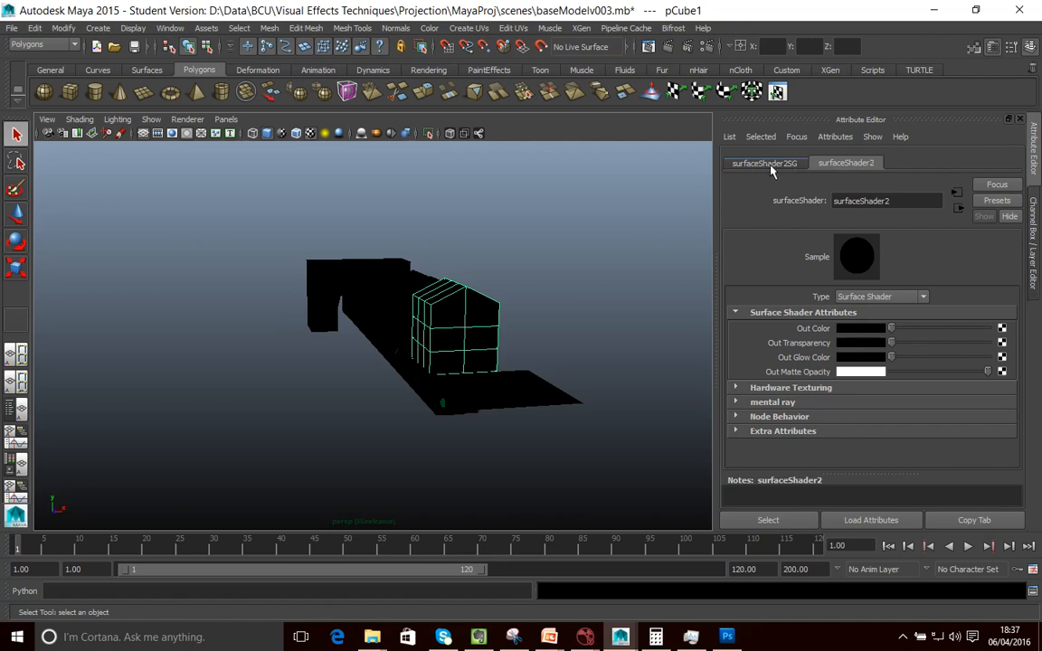
- On surfaceShader2SG, enable mental ray Contour Rendering with a pink contour colour
click(763, 163)
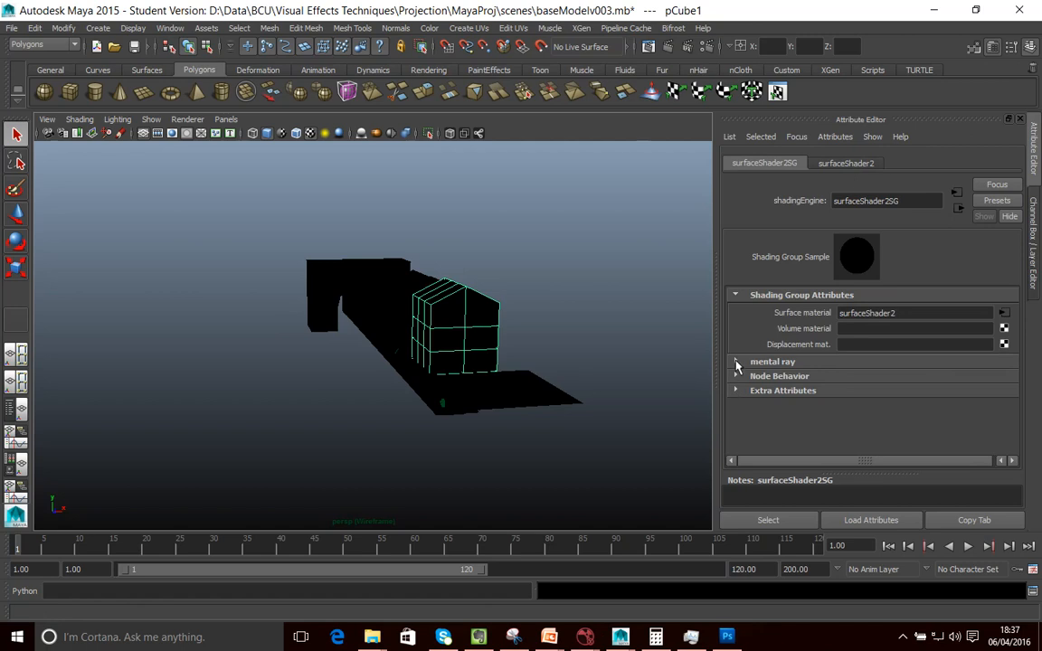
click(736, 361)
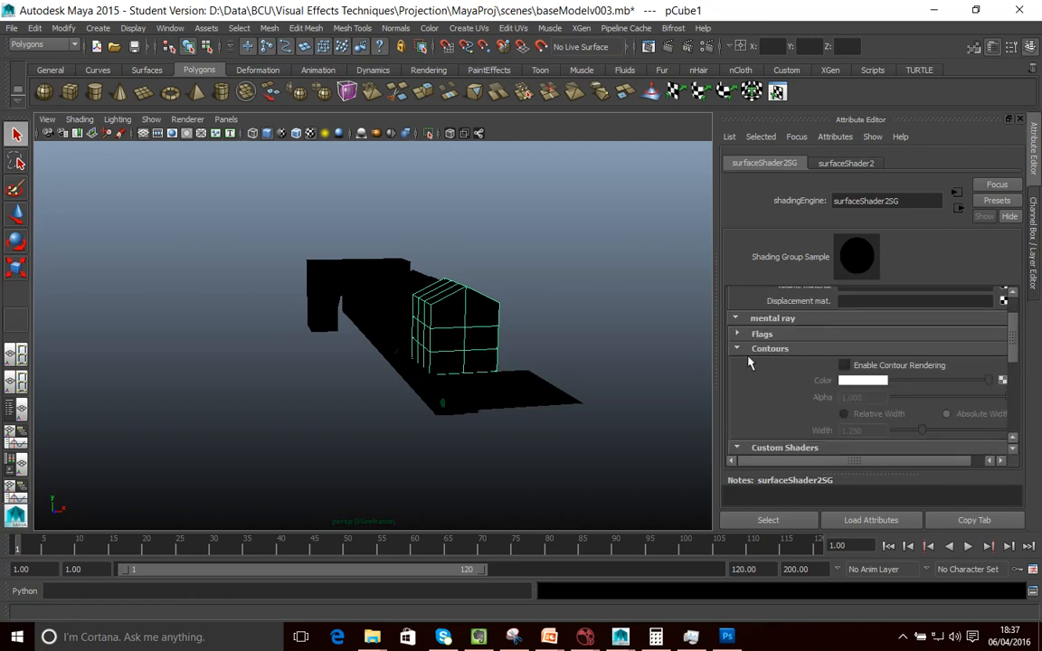
click(844, 365)
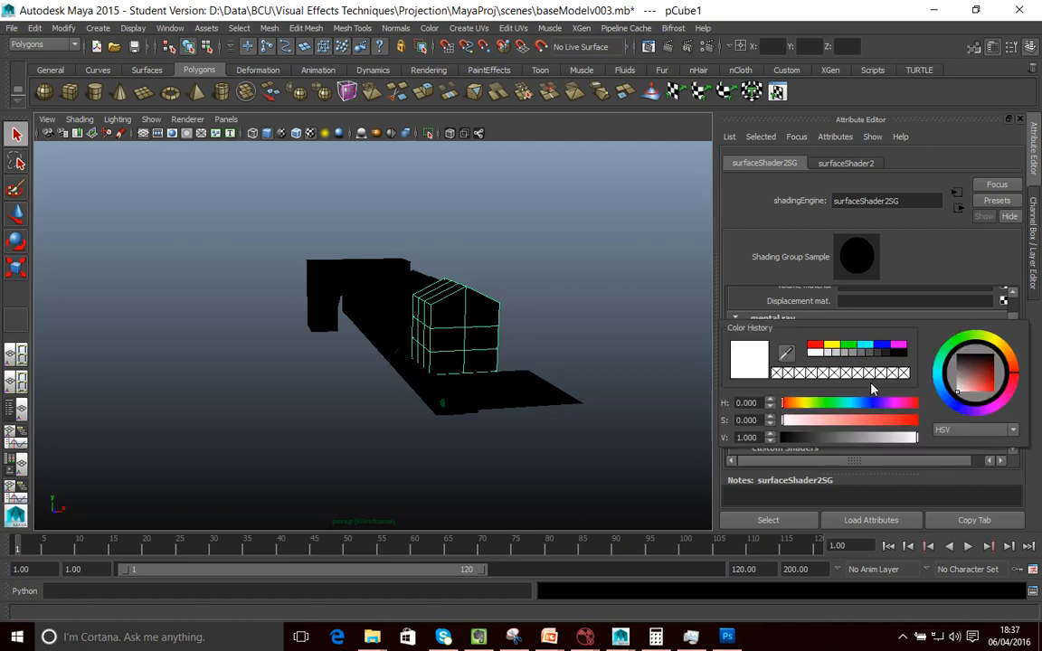
click(896, 402)
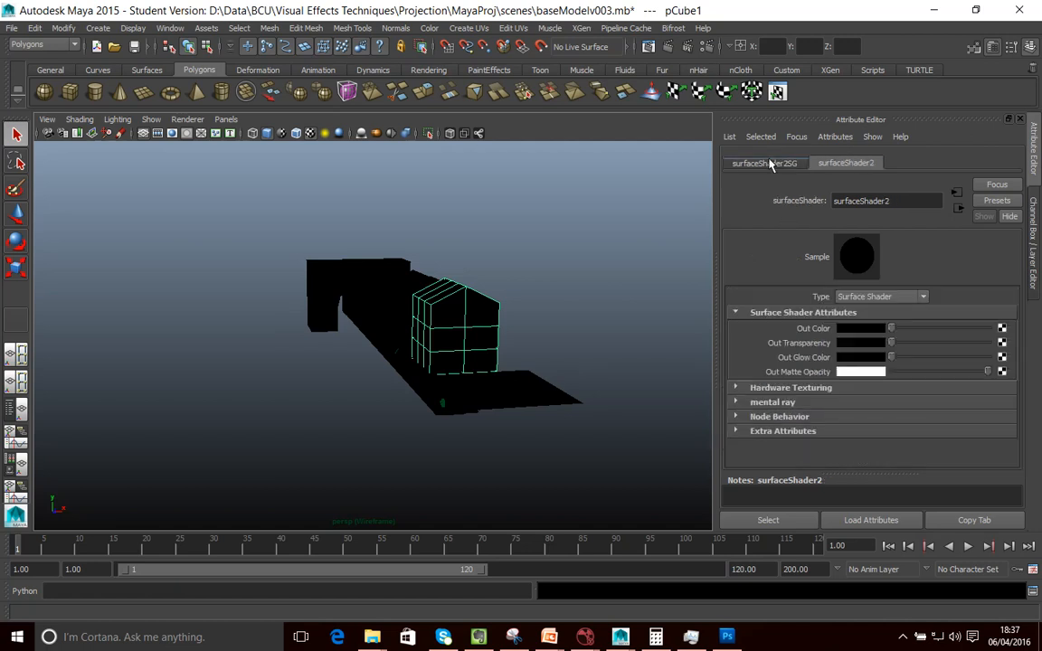
click(764, 163)
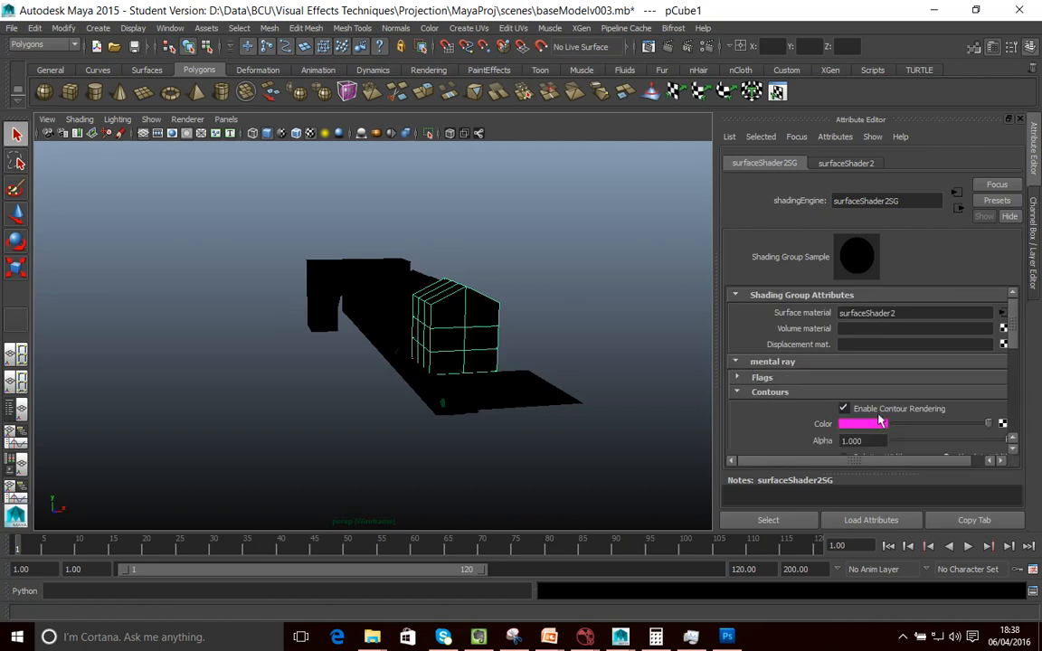
scroll(down, 3)
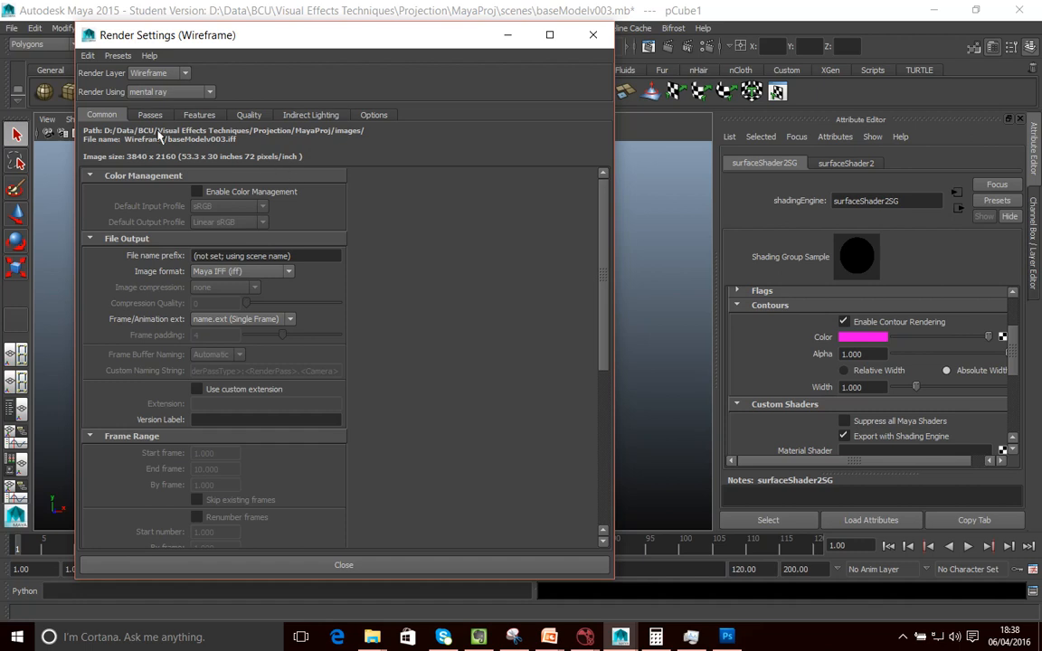
mouse_move(167, 154)
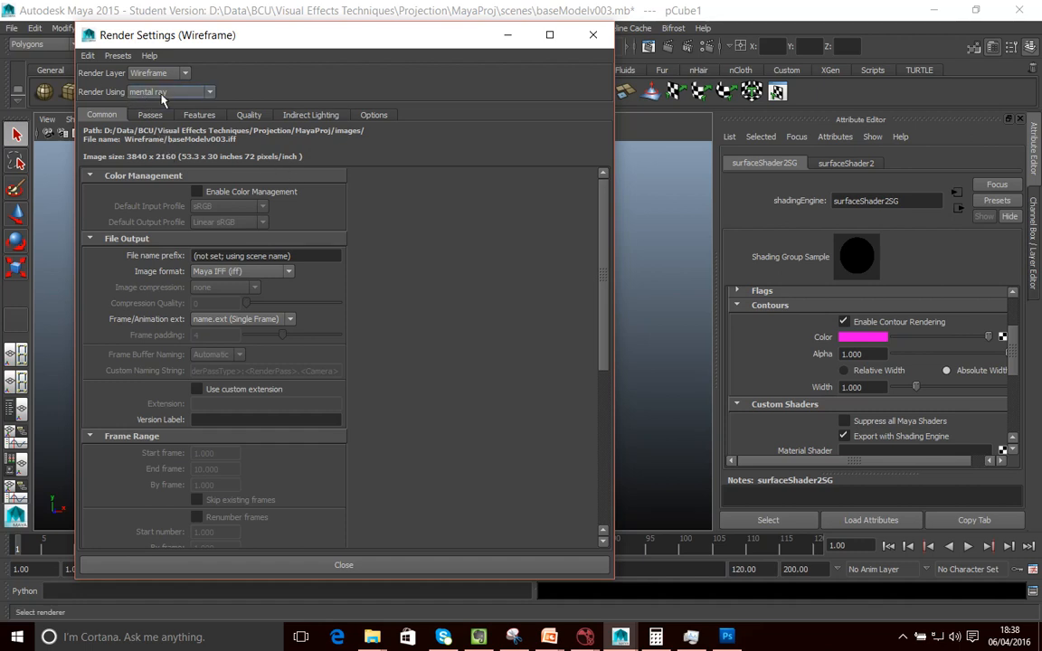
- Keep mental ray and enable Contours with Hide Source and a white flood colour
click(170, 91)
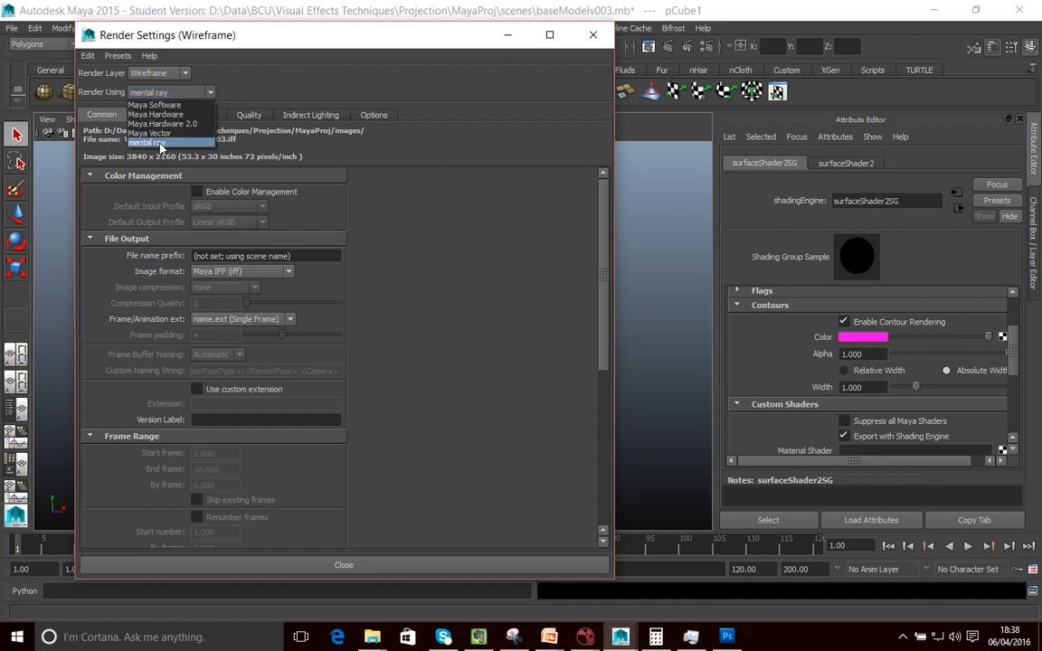
click(147, 142)
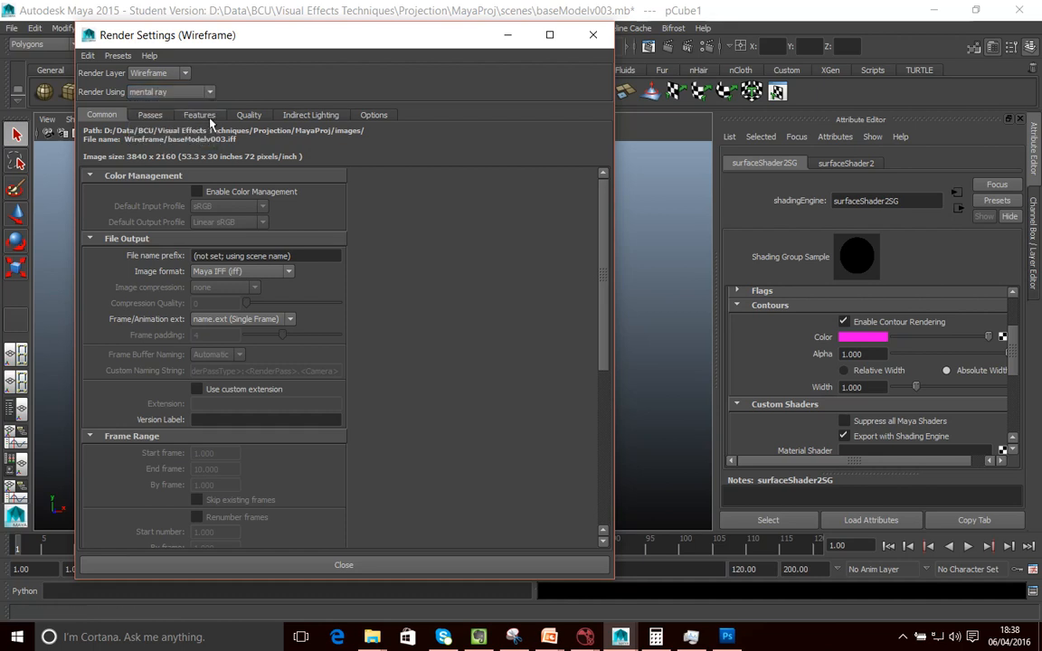
click(199, 115)
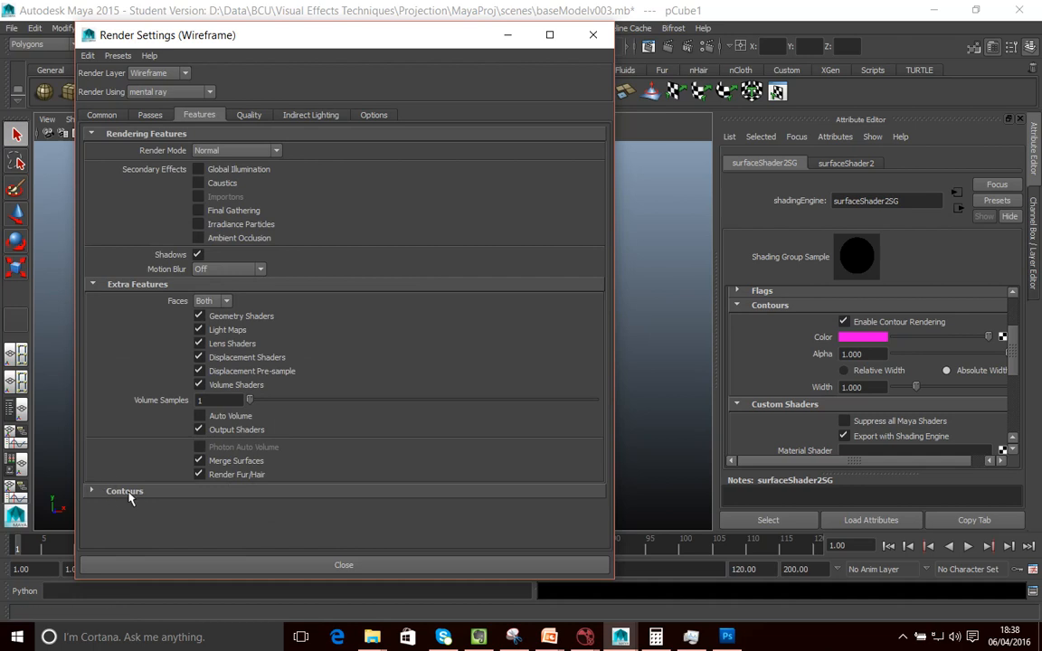
click(124, 490)
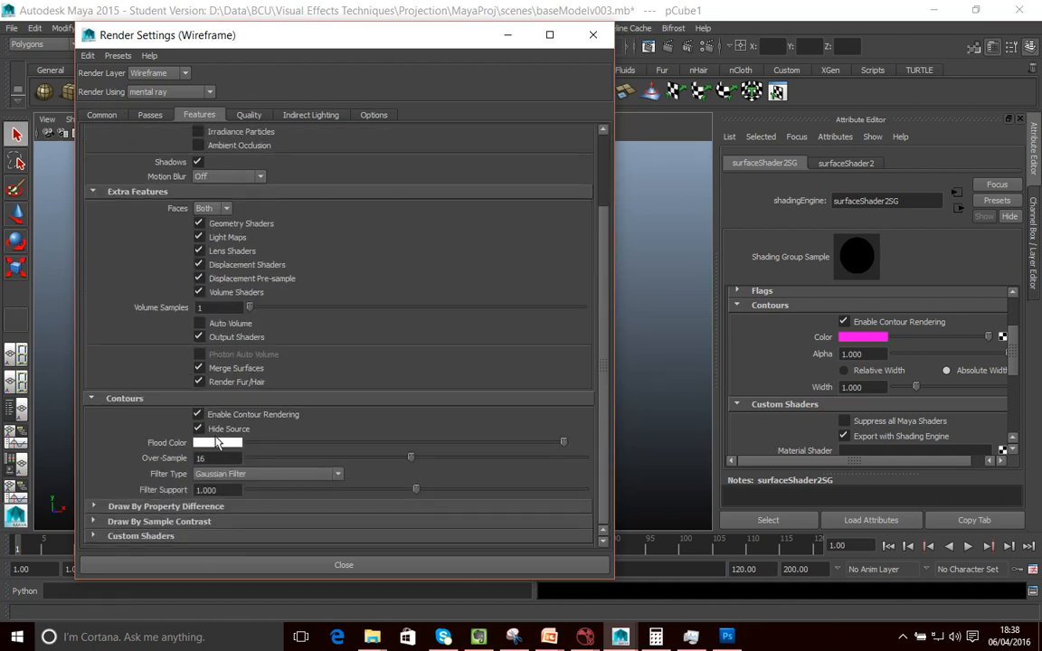
click(198, 429)
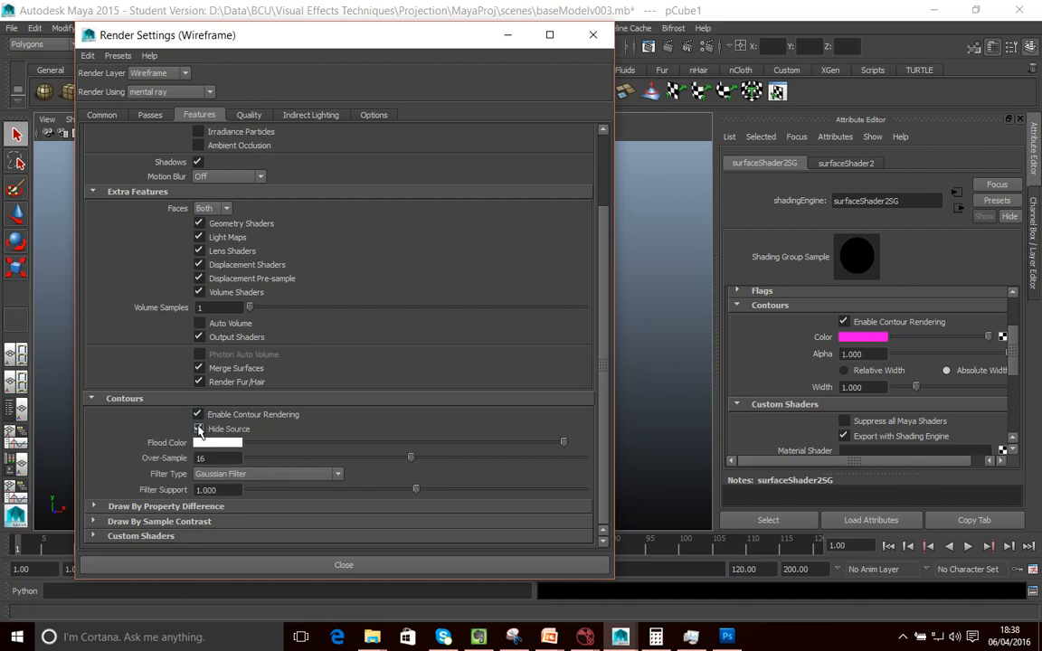
click(198, 428)
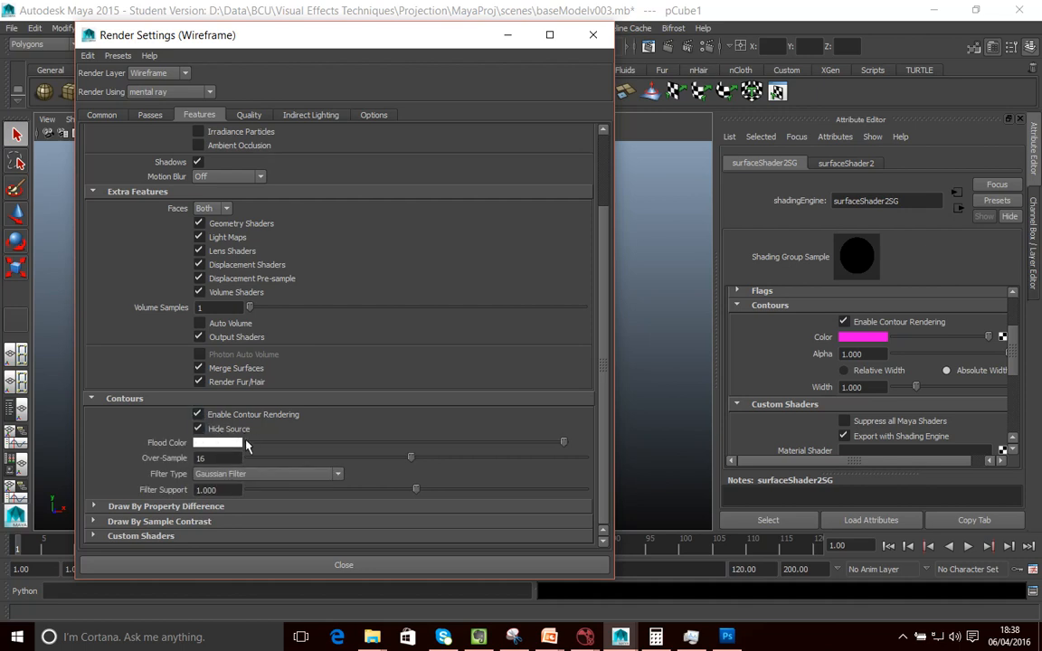
mouse_move(667, 66)
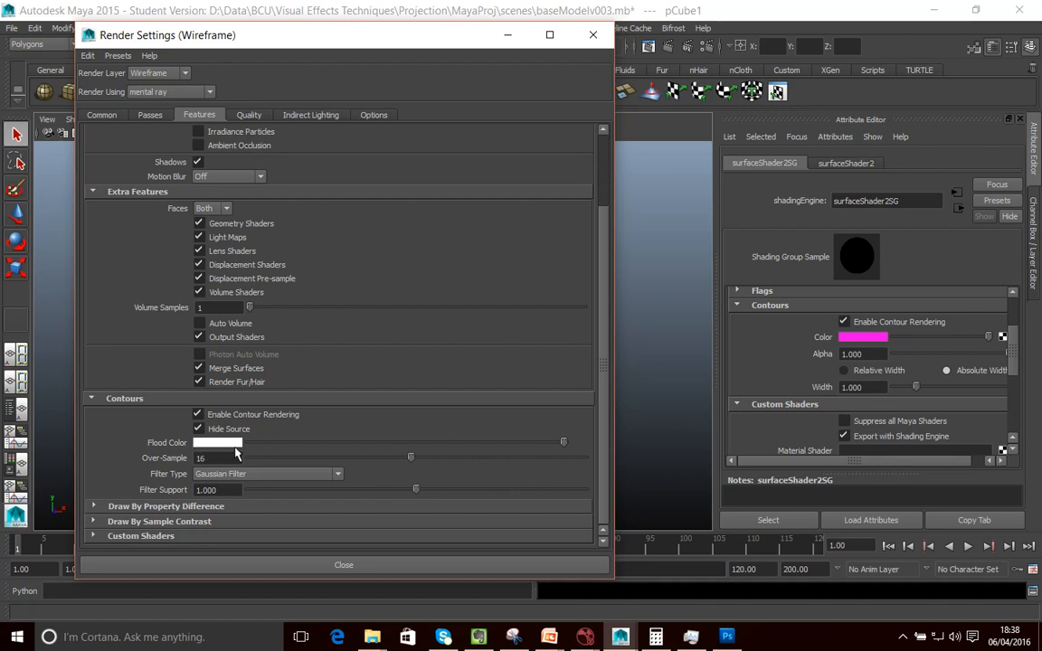
click(217, 443)
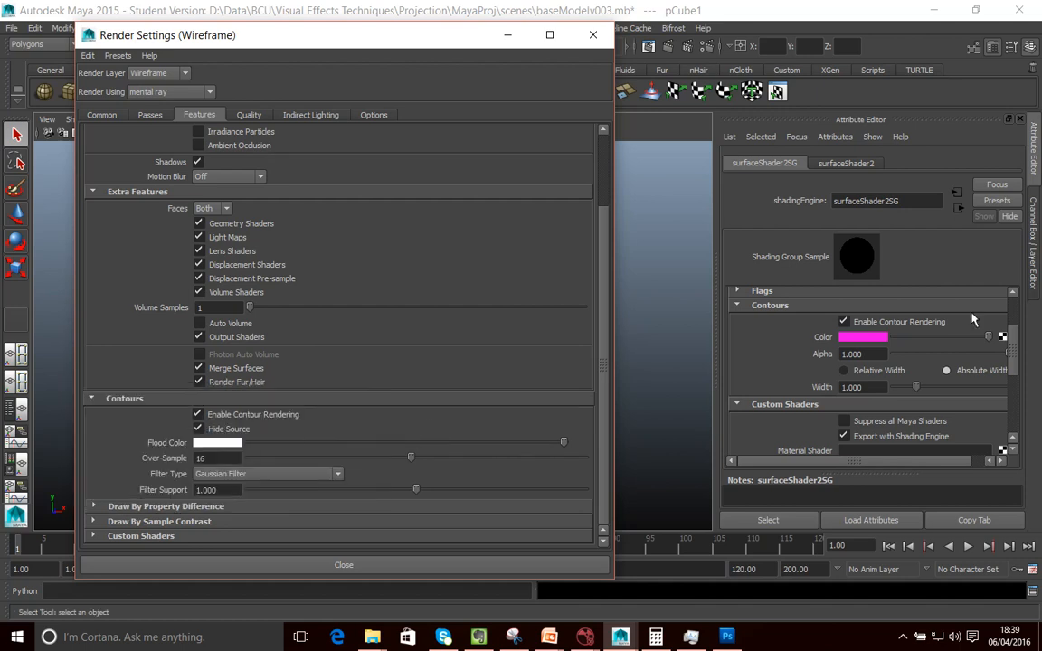
mouse_move(229, 450)
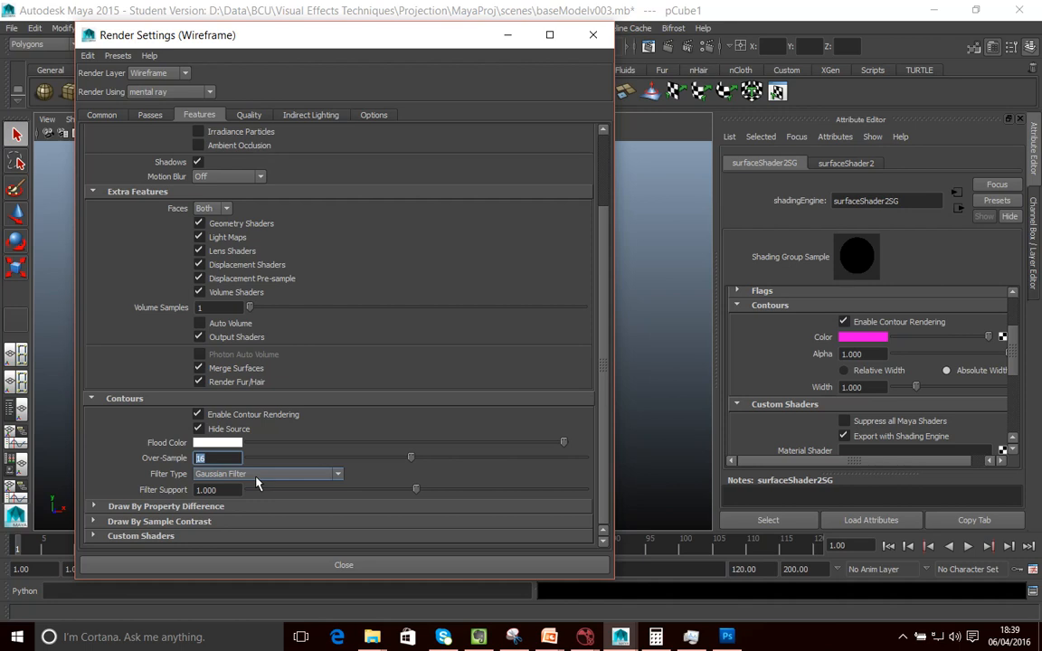
click(217, 458)
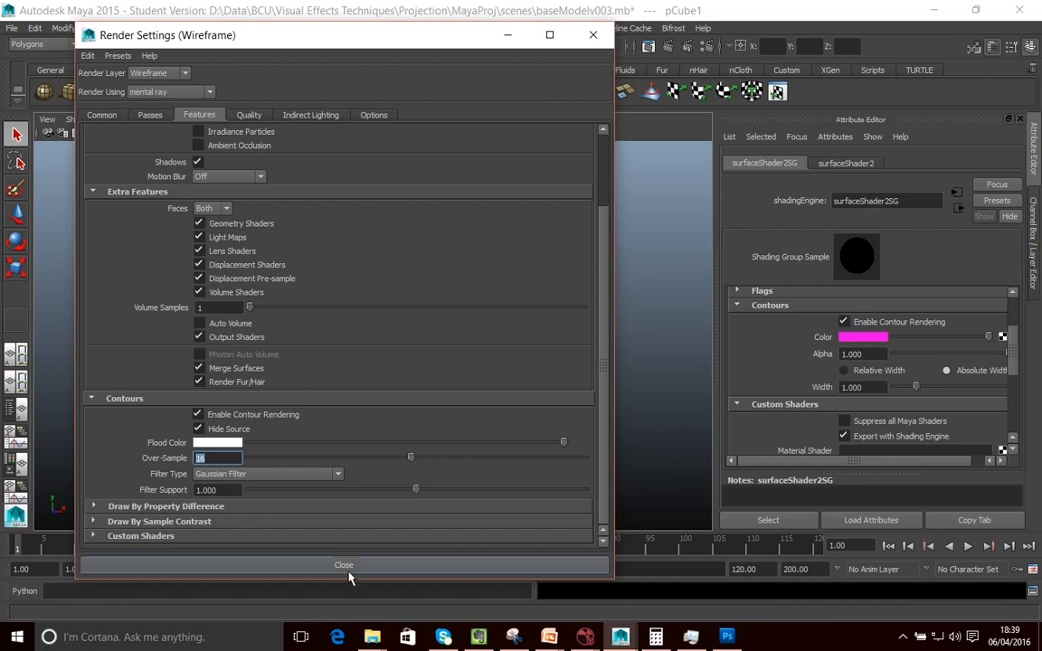
- Close Render Settings and switch the viewport to look through CameraProjector
click(343, 564)
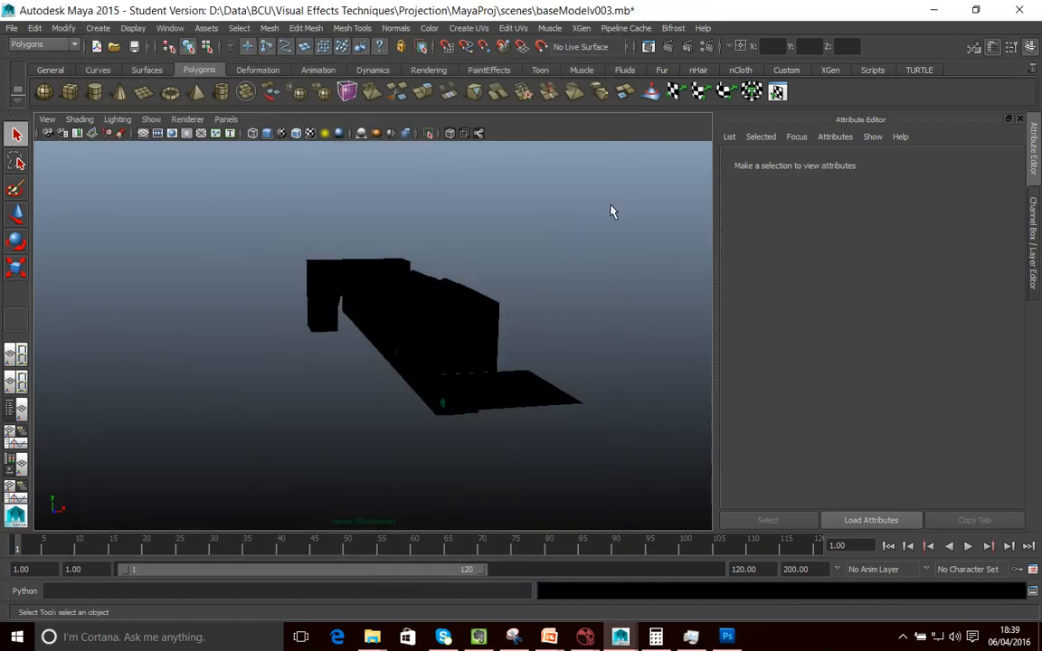
click(226, 118)
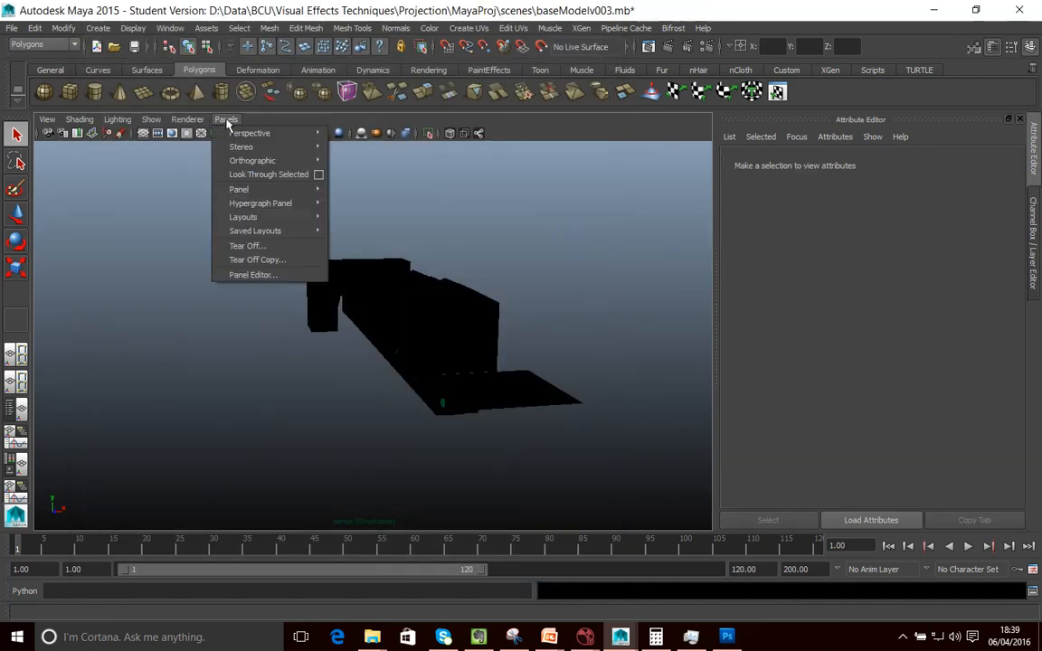
mouse_move(248, 133)
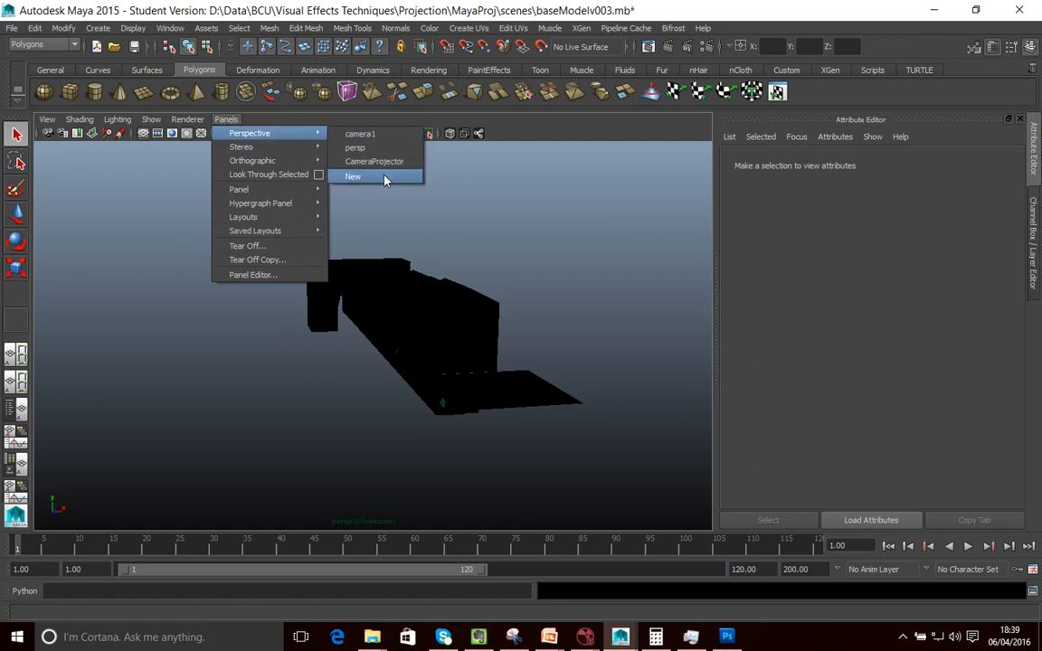
click(374, 161)
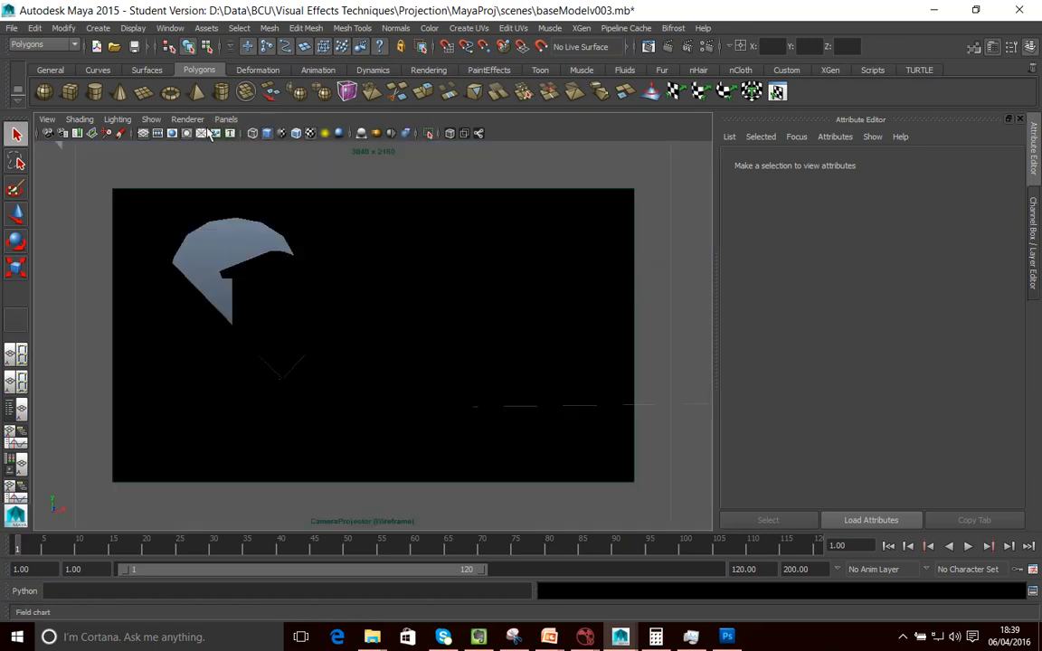
click(225, 119)
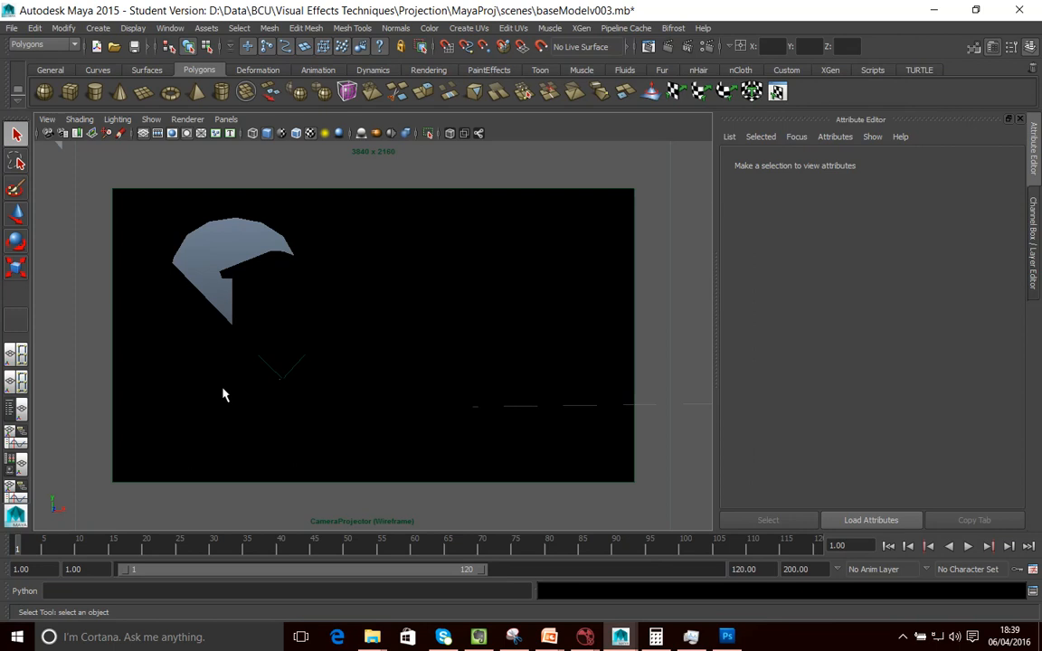
mouse_move(348, 529)
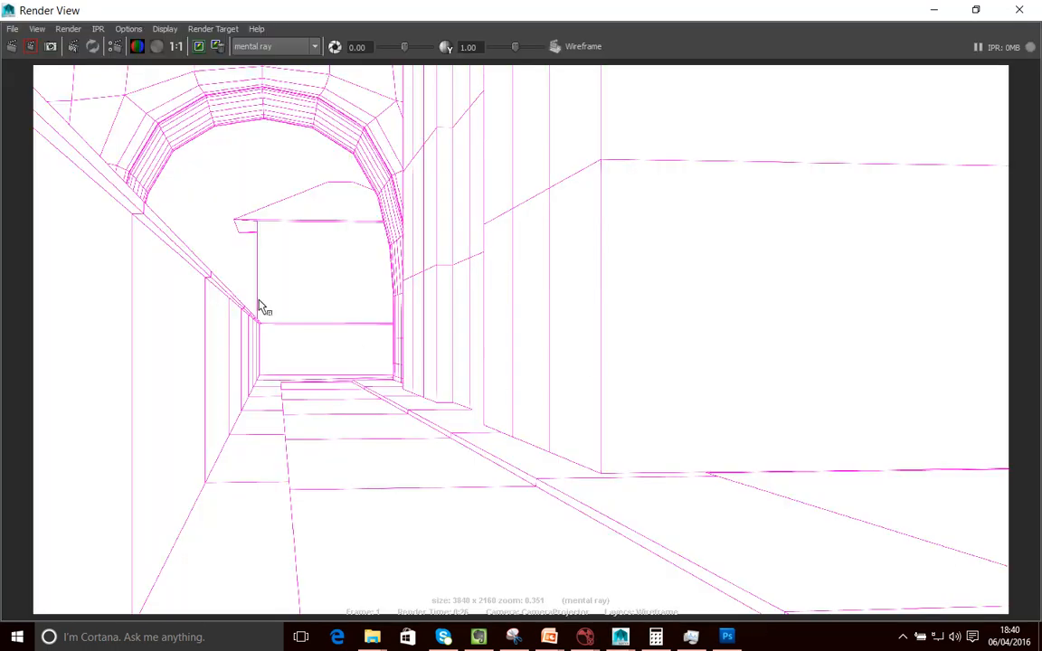
mouse_move(4, 150)
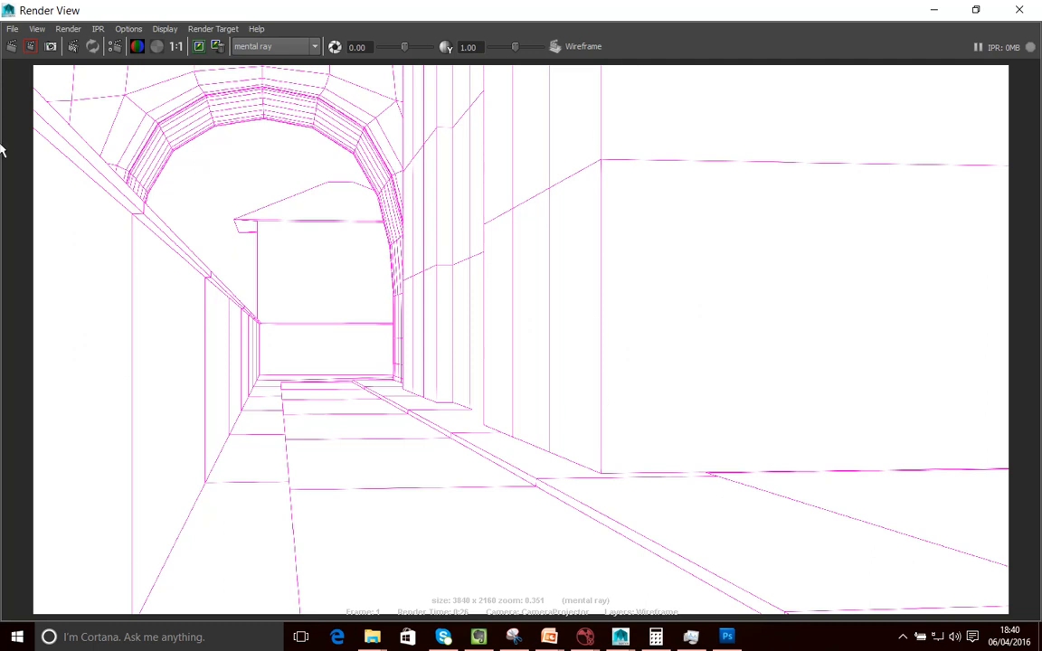
- Save the pink wireframe render from Render View as a TIFF image
click(12, 28)
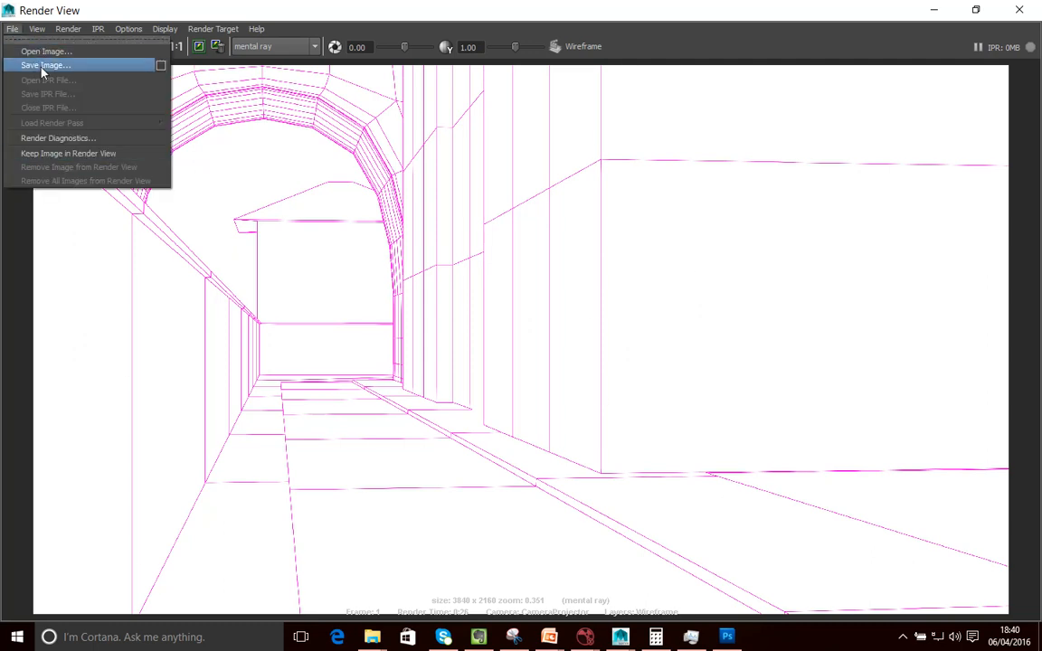
click(45, 65)
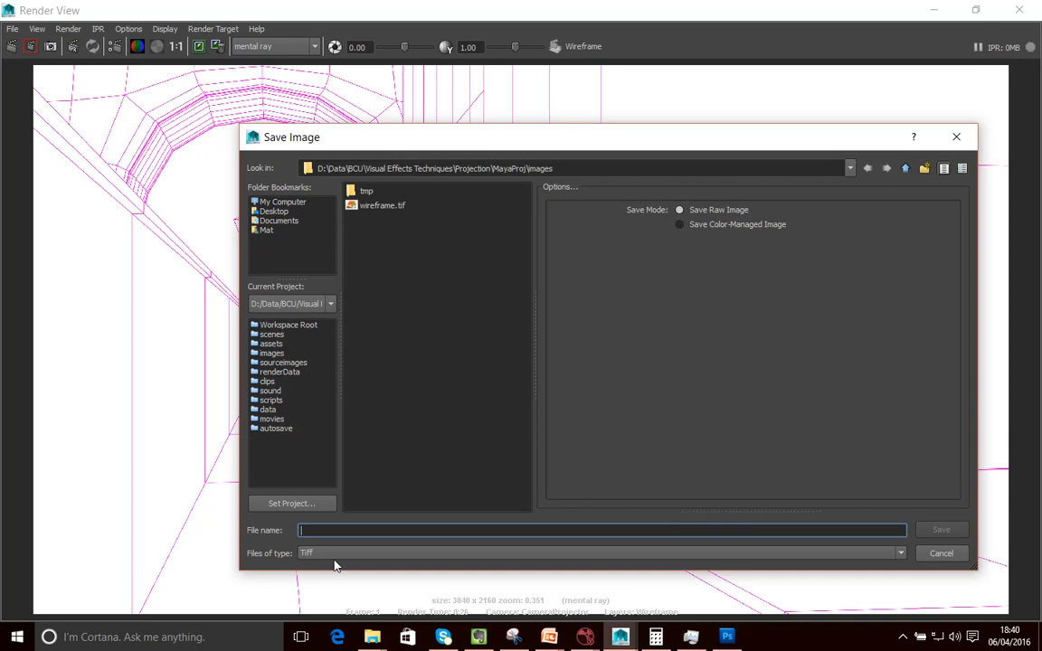
click(940, 553)
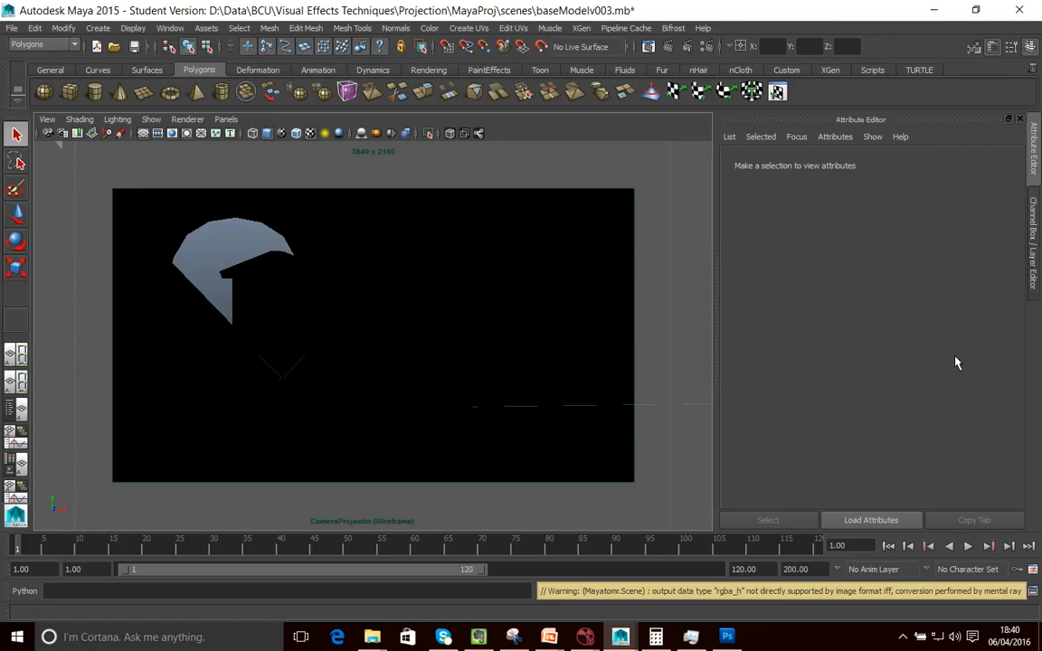
mouse_move(768, 520)
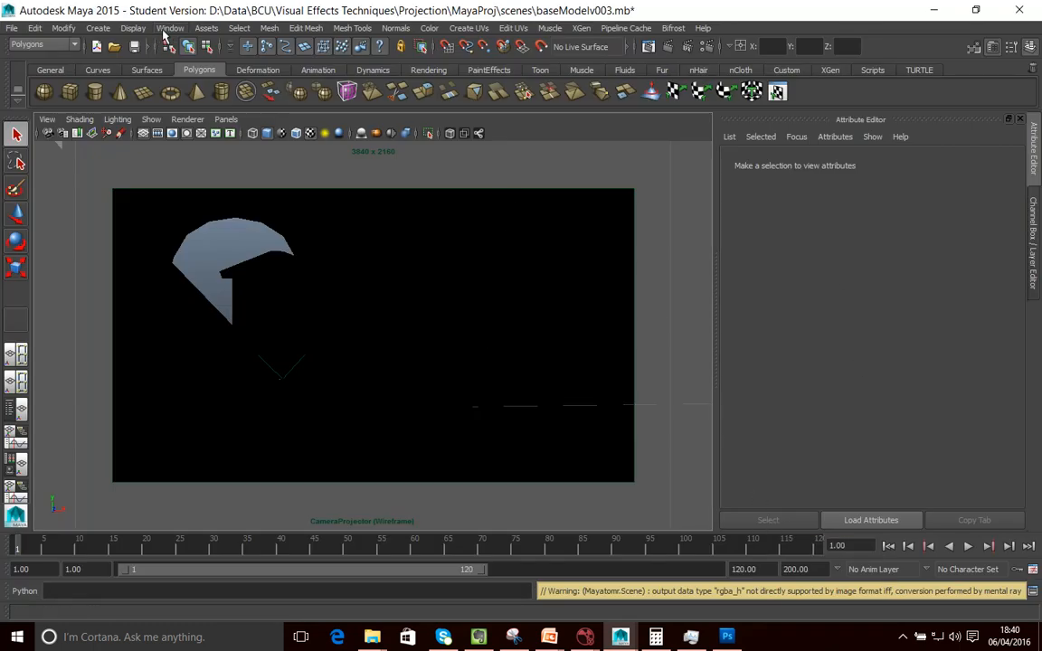
- Open the Hypershade editor from Window > Rendering Editors
click(97, 28)
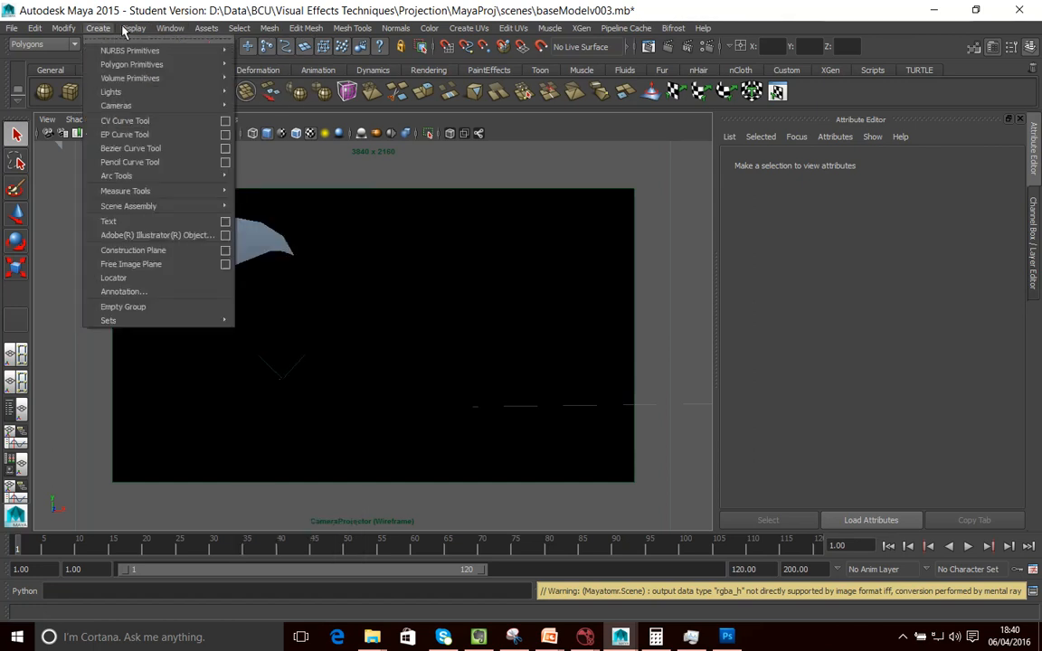
click(170, 28)
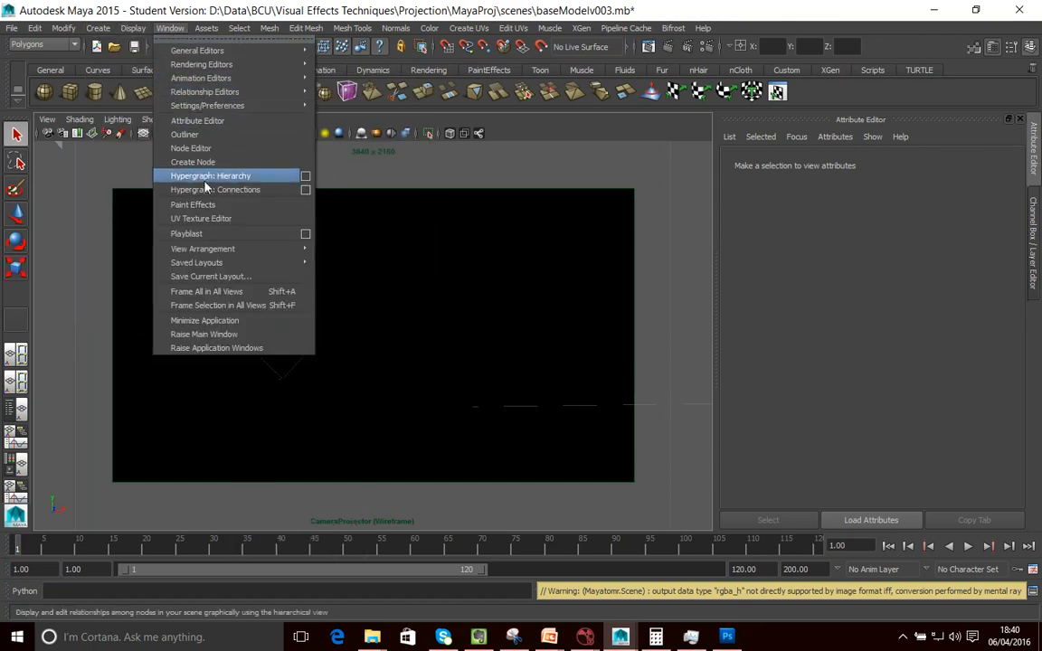
mouse_move(201, 64)
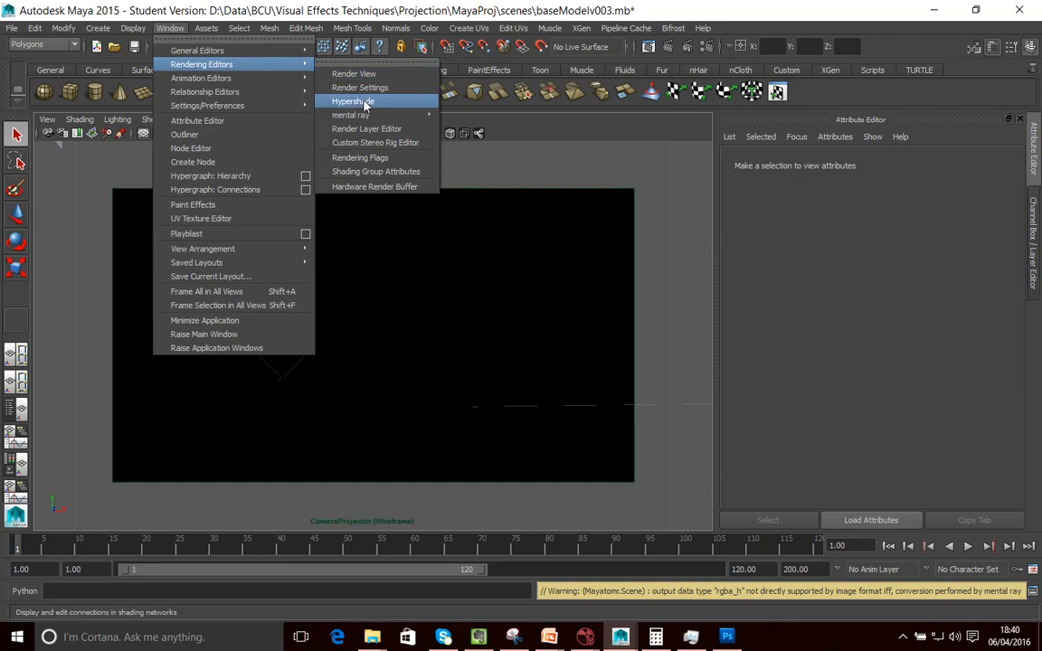
click(351, 100)
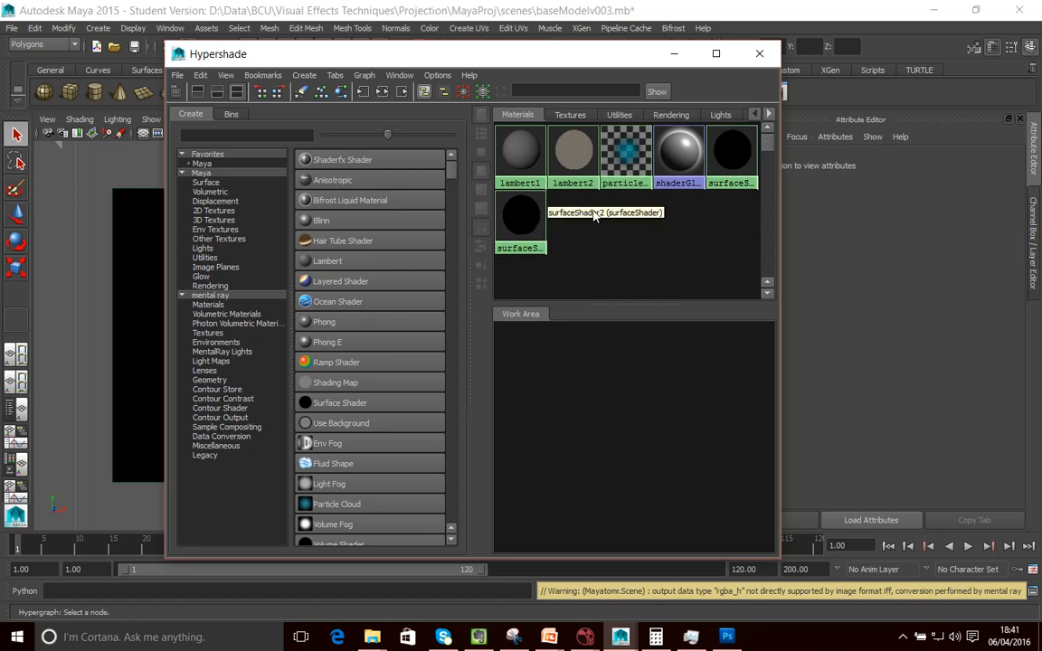
- Select the wireframe surface shader, surfaceShader2, in Hypershade
click(520, 217)
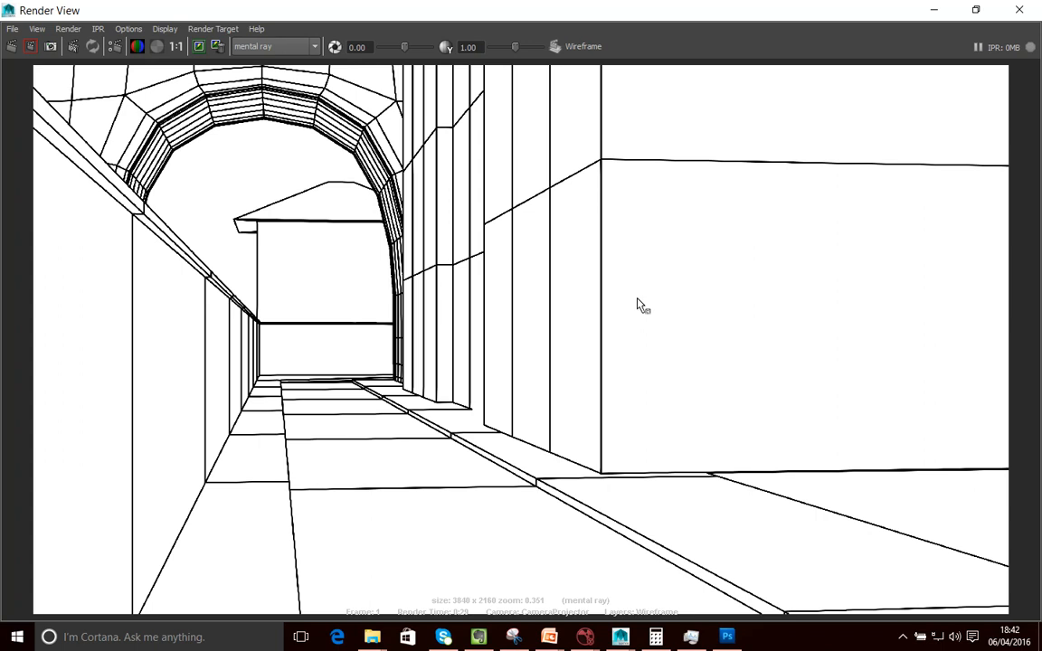
mouse_move(635, 282)
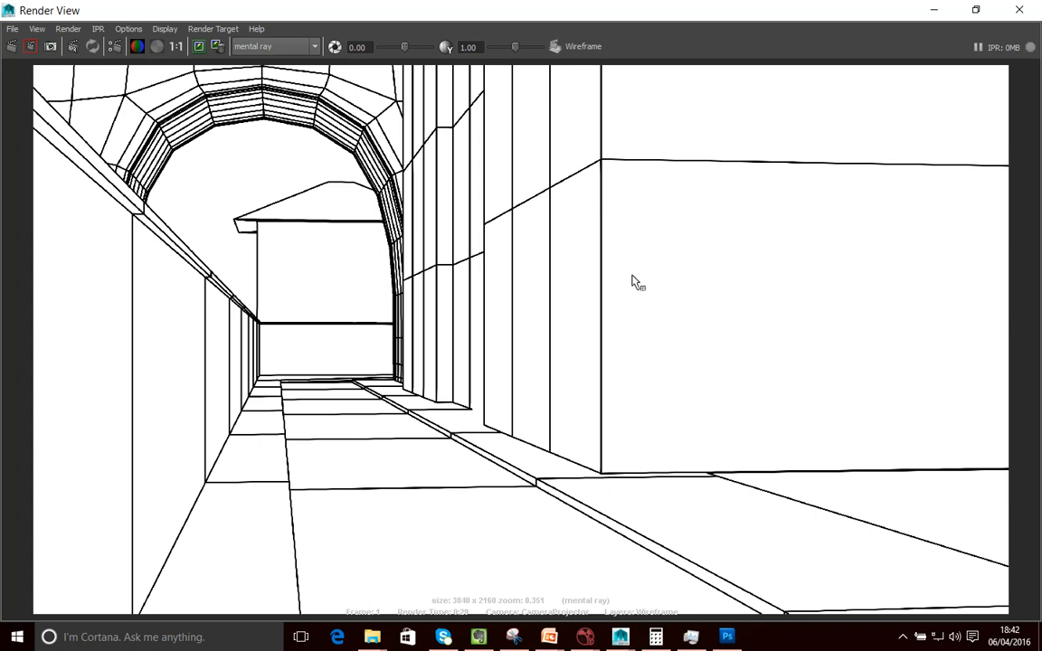